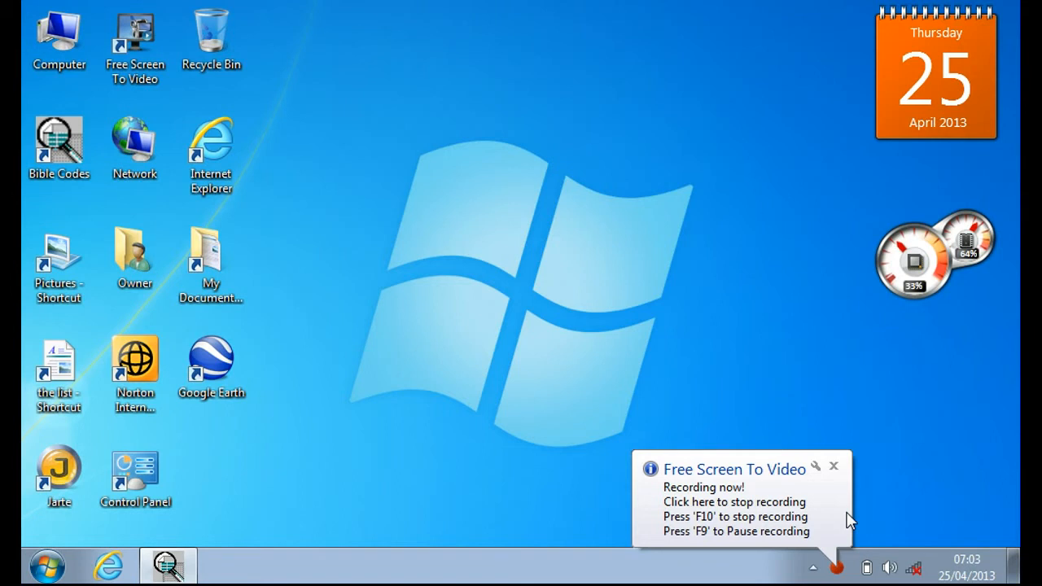
mouse_move(387, 483)
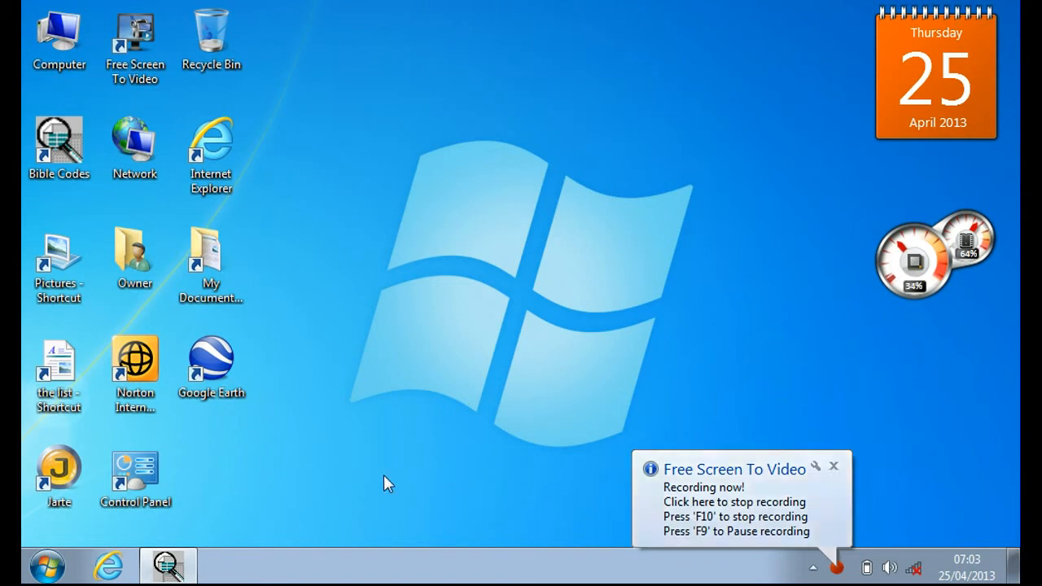
mouse_move(138, 562)
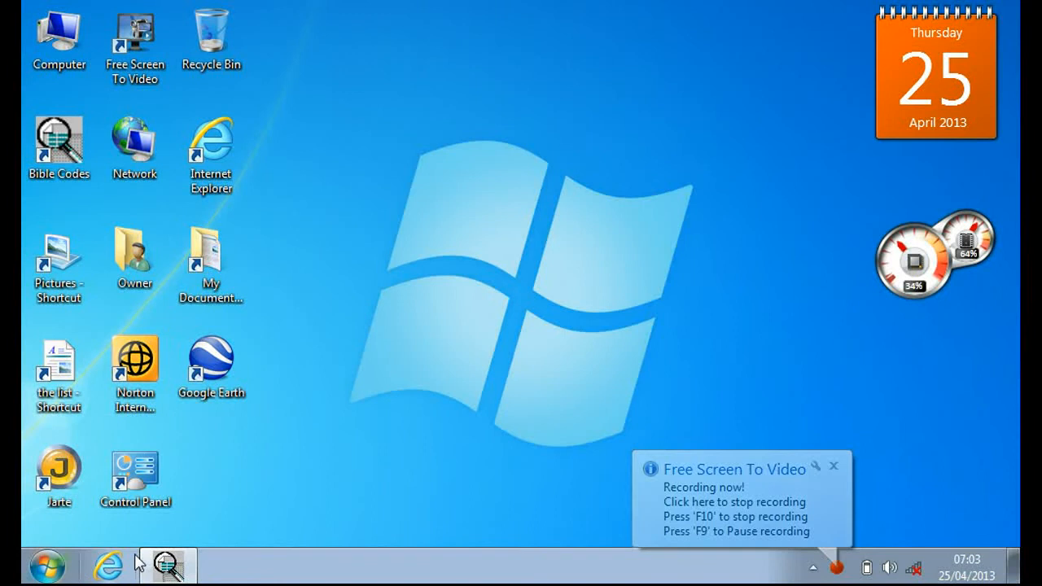
Launch Bible Codes and open saved matrix THERAPTU, the rapture in Jeremiah at skip 777.
double_click(58, 145)
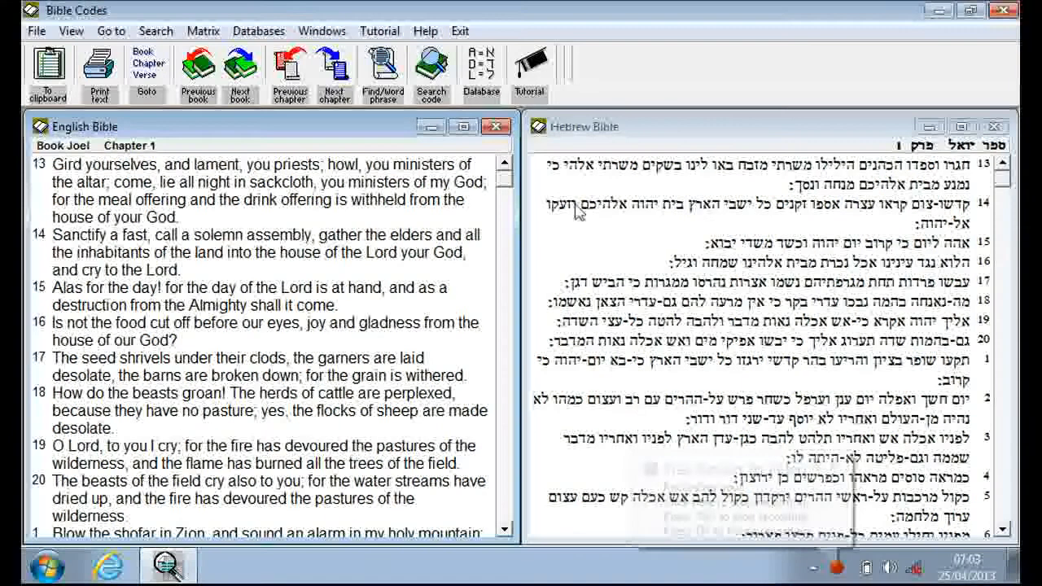
left_click(203, 31)
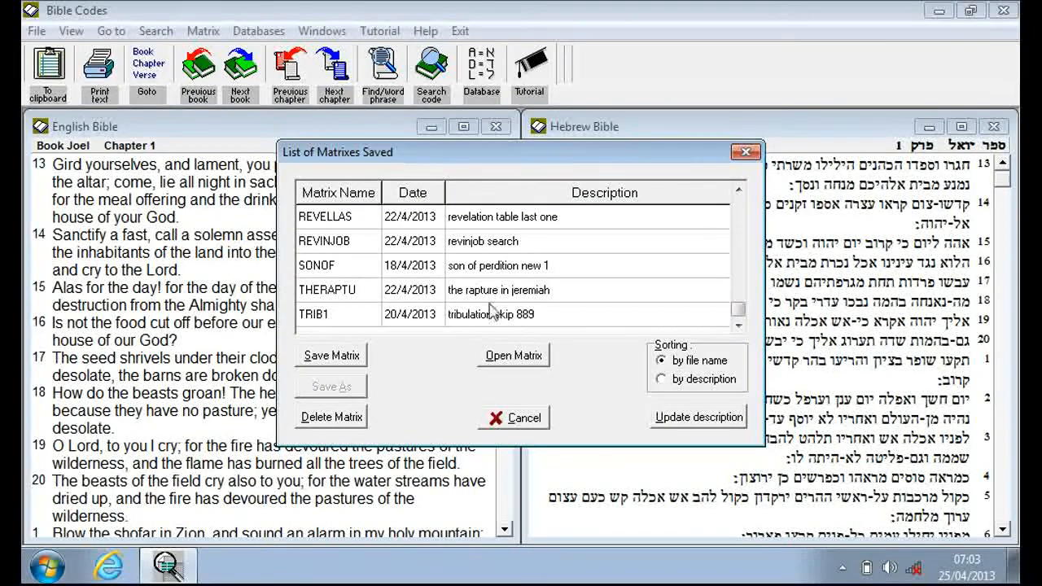
left_click(498, 290)
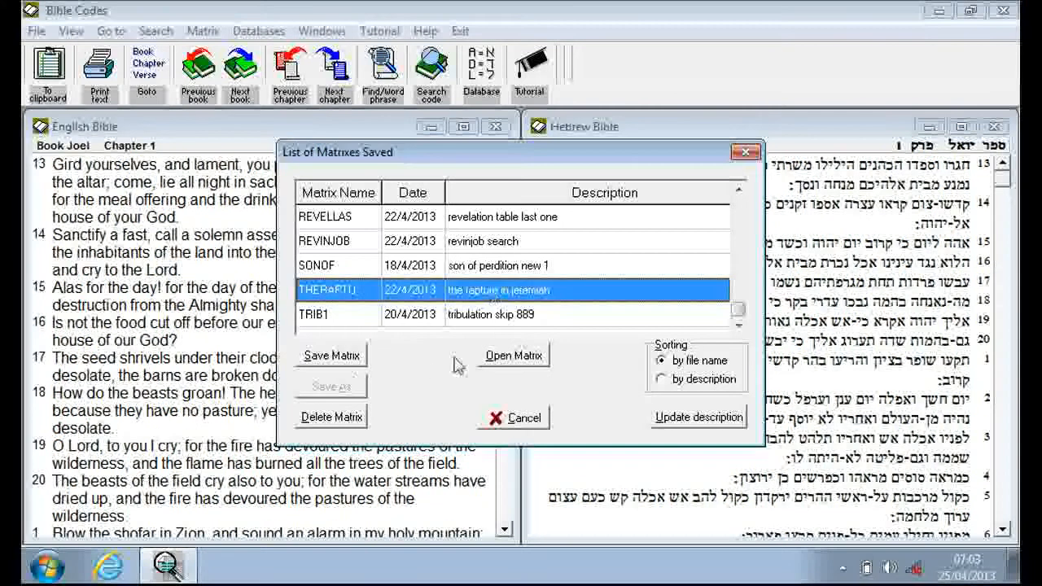
left_click(513, 355)
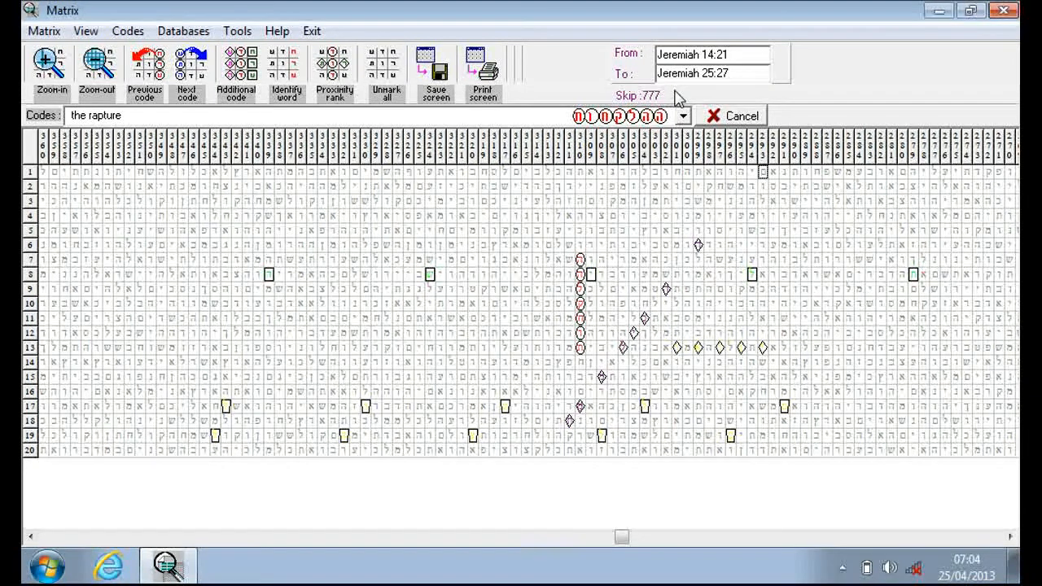
mouse_move(664, 407)
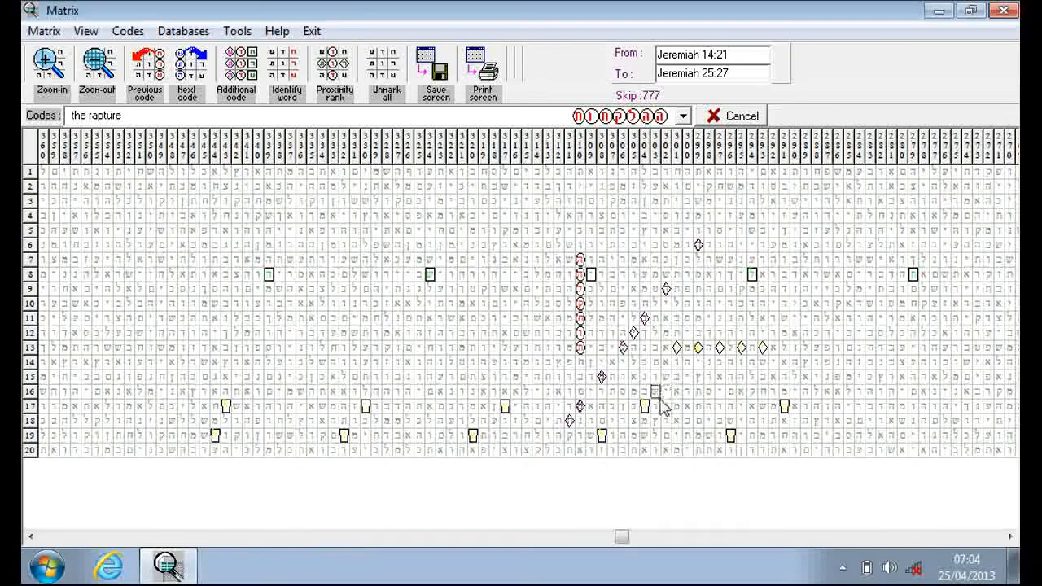
mouse_move(281, 407)
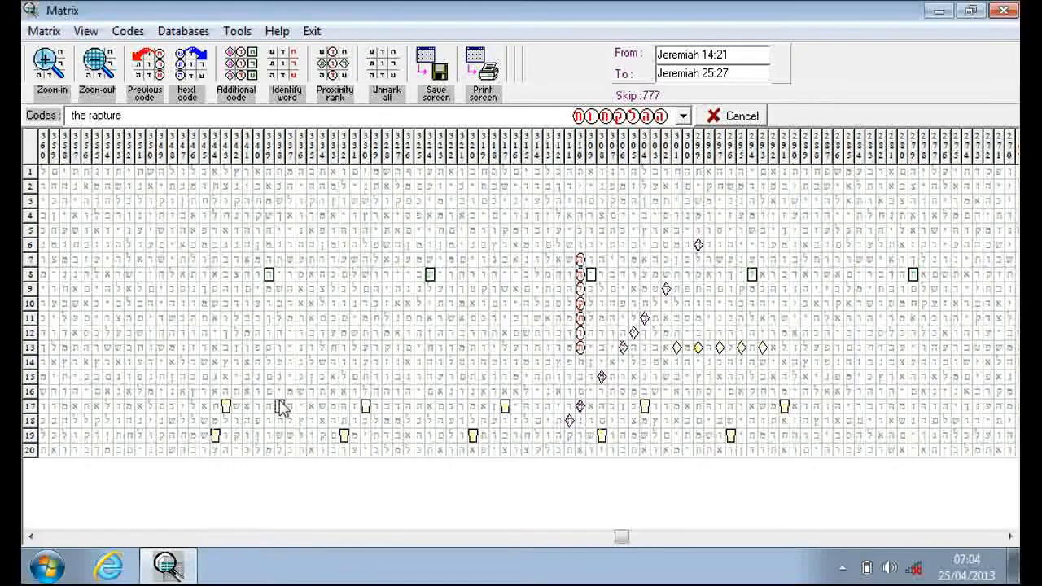
mouse_move(508, 411)
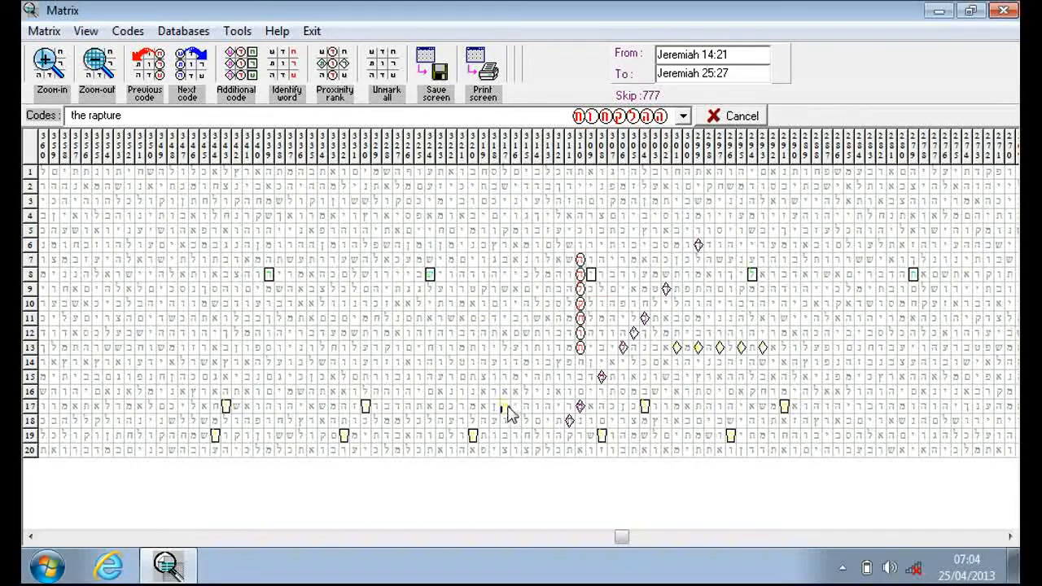
mouse_move(786, 414)
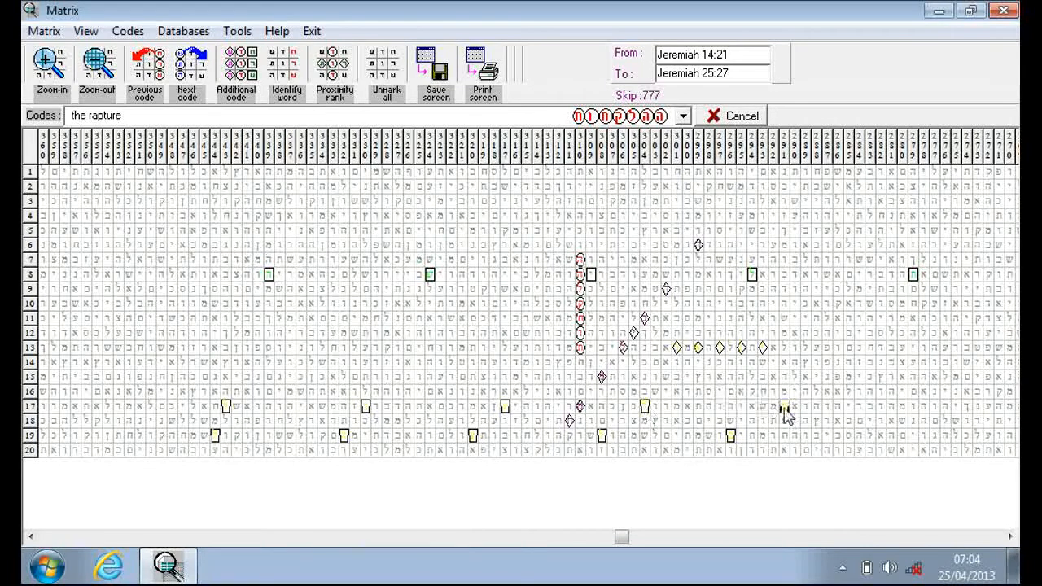
mouse_move(599, 446)
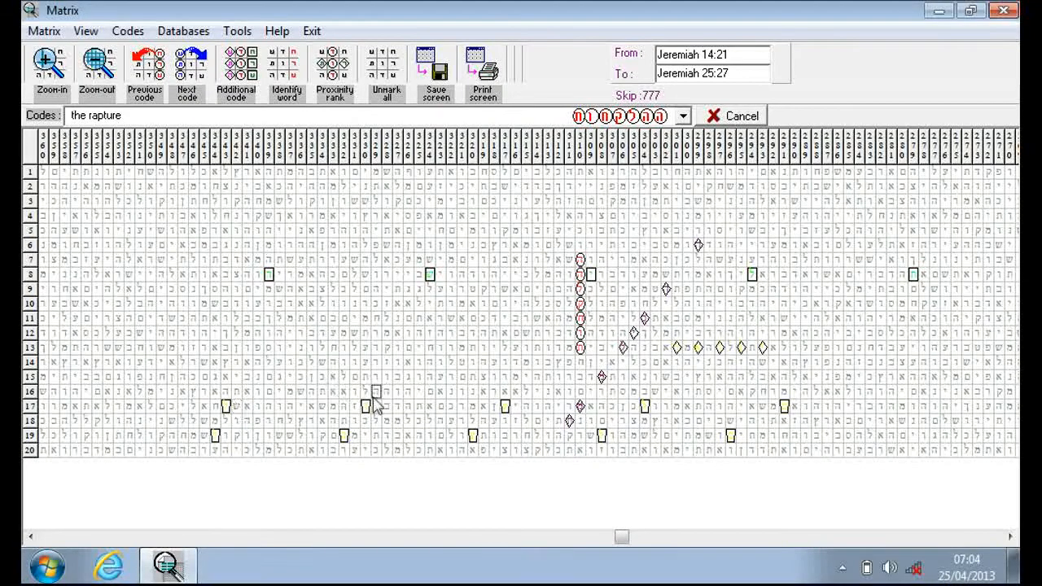
mouse_move(603, 443)
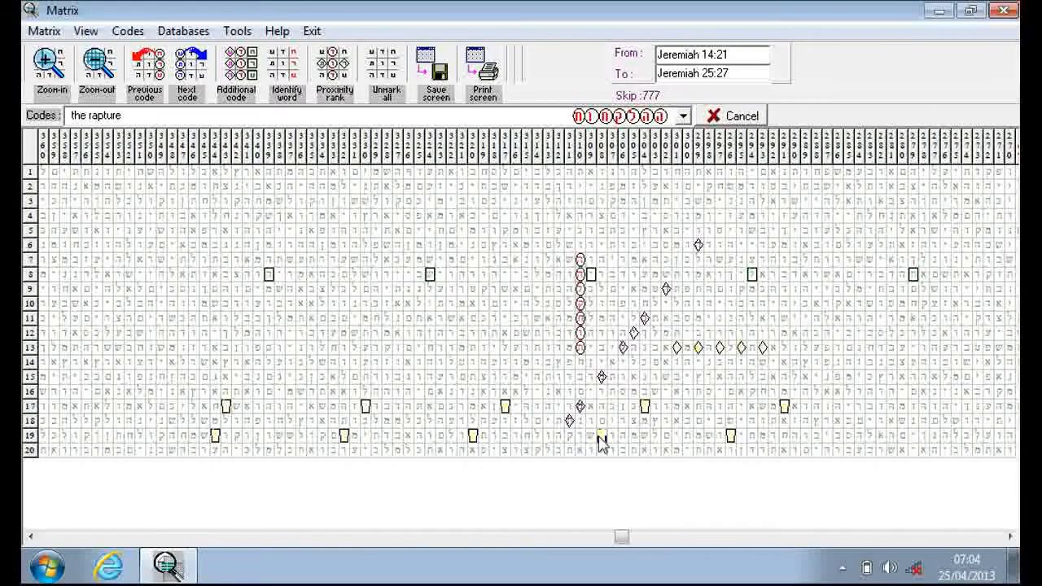
mouse_move(734, 448)
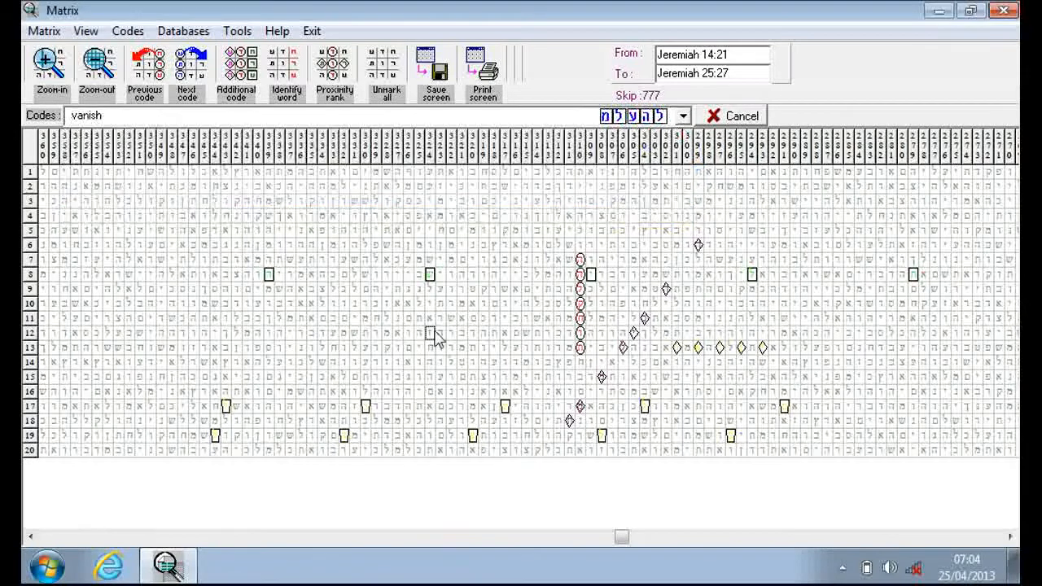
mouse_move(566, 207)
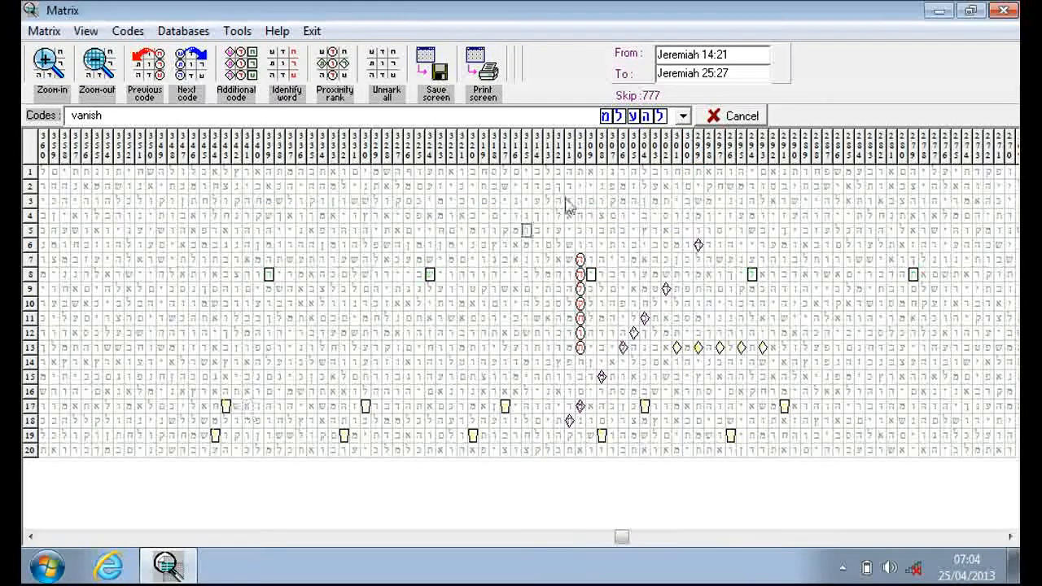
Switch the featured code onward to plucking.
left_click(682, 115)
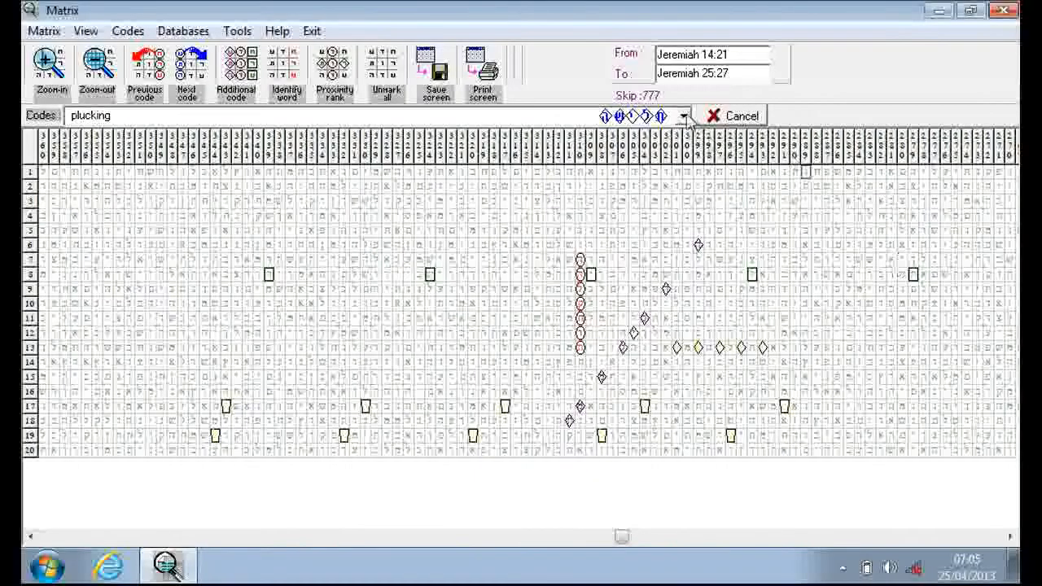
Choose january, then amazement, then kingdom from the Codes dropdown.
left_click(682, 115)
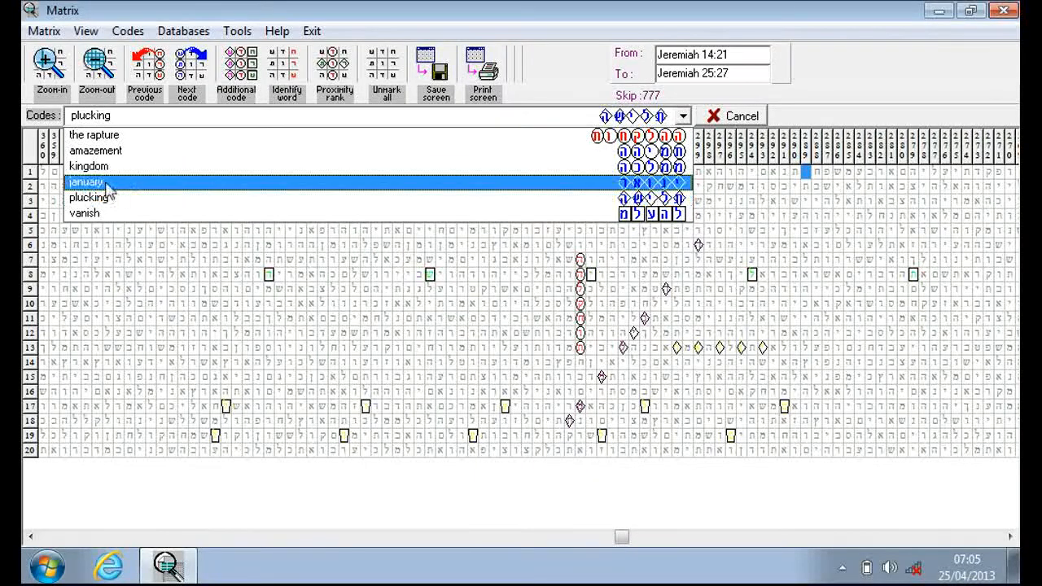
left_click(85, 182)
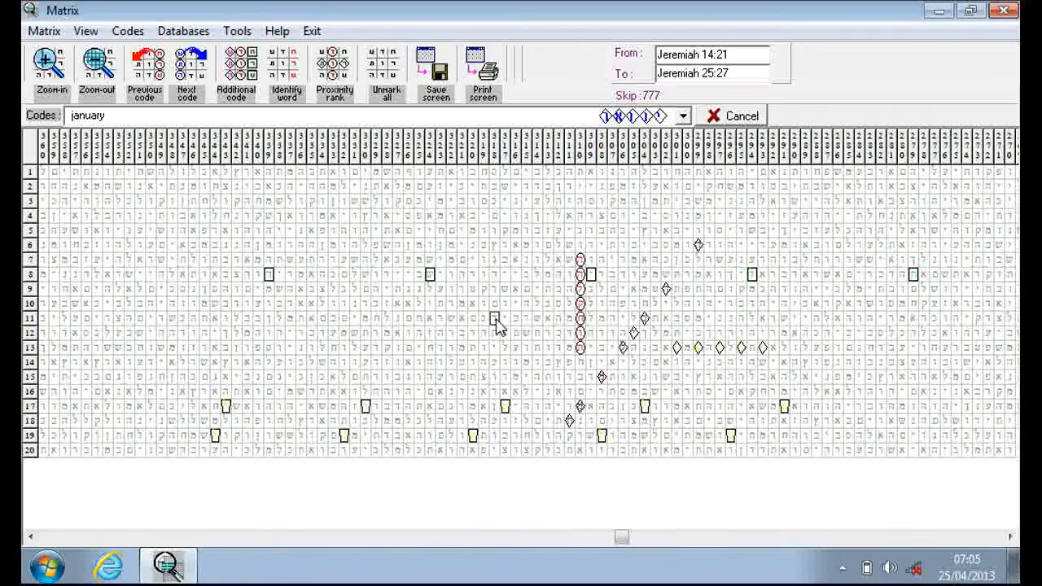
mouse_move(471, 315)
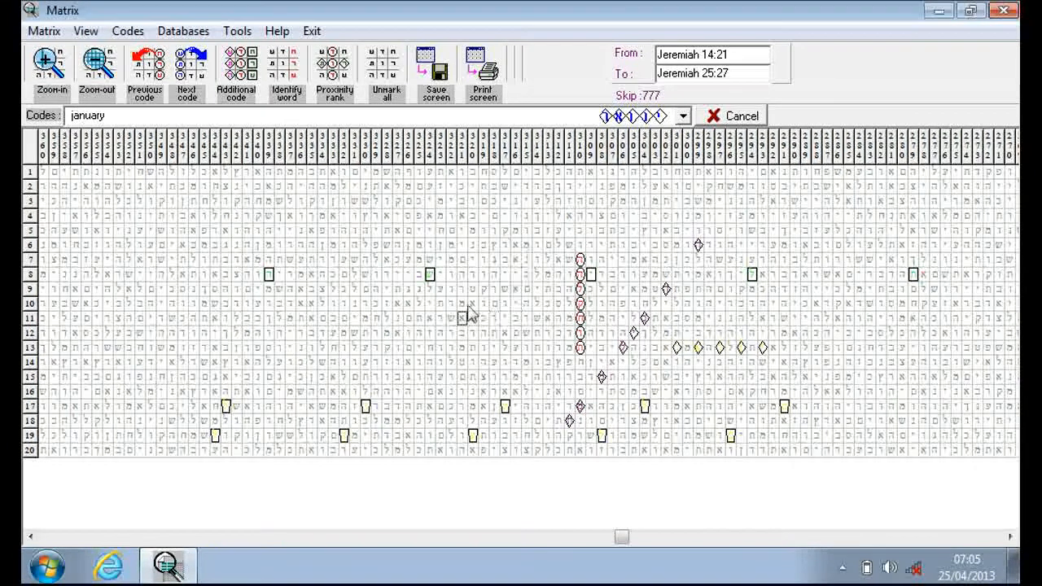
mouse_move(454, 324)
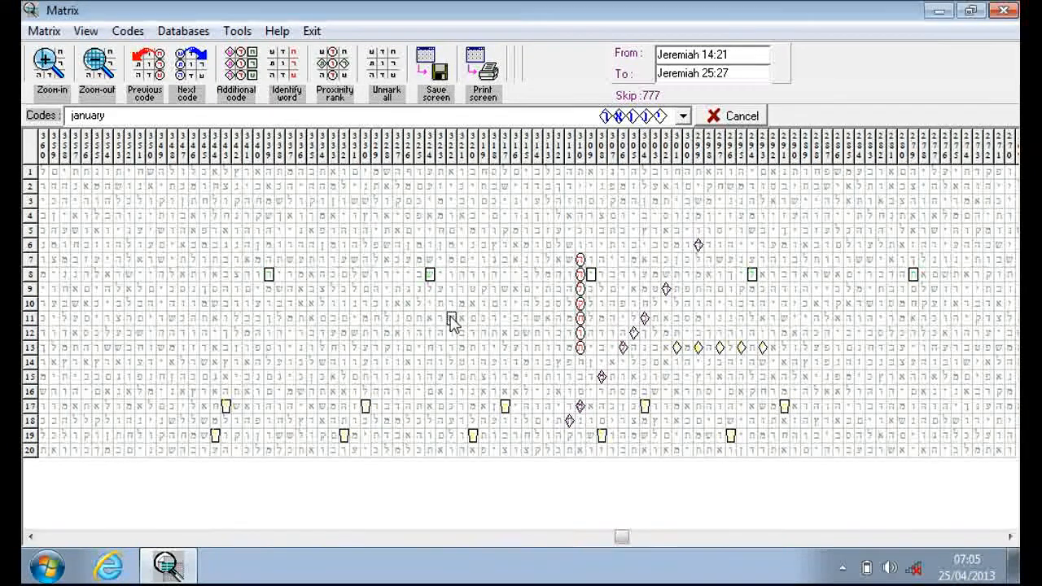
mouse_move(460, 318)
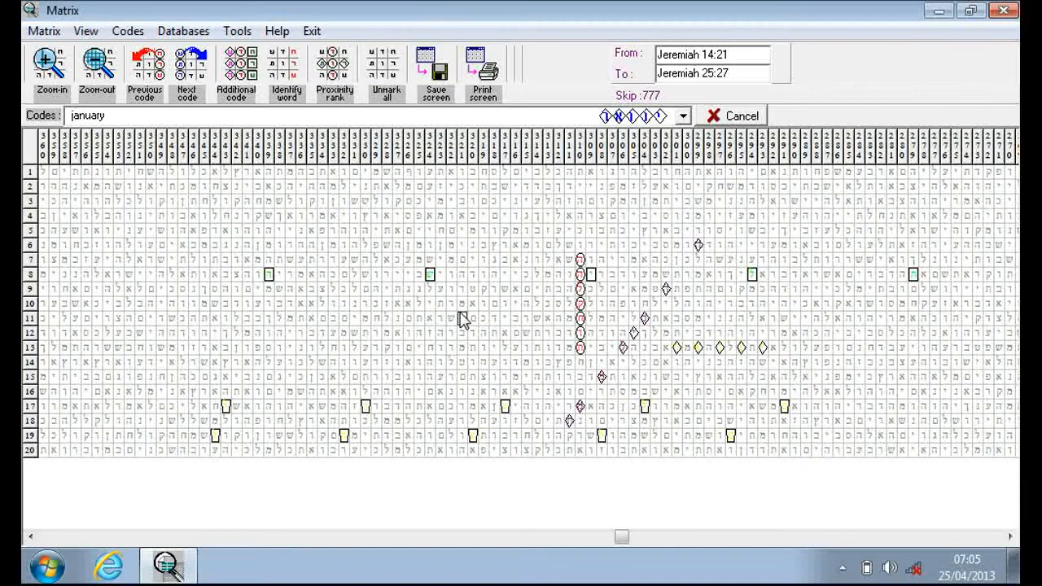
mouse_move(680, 366)
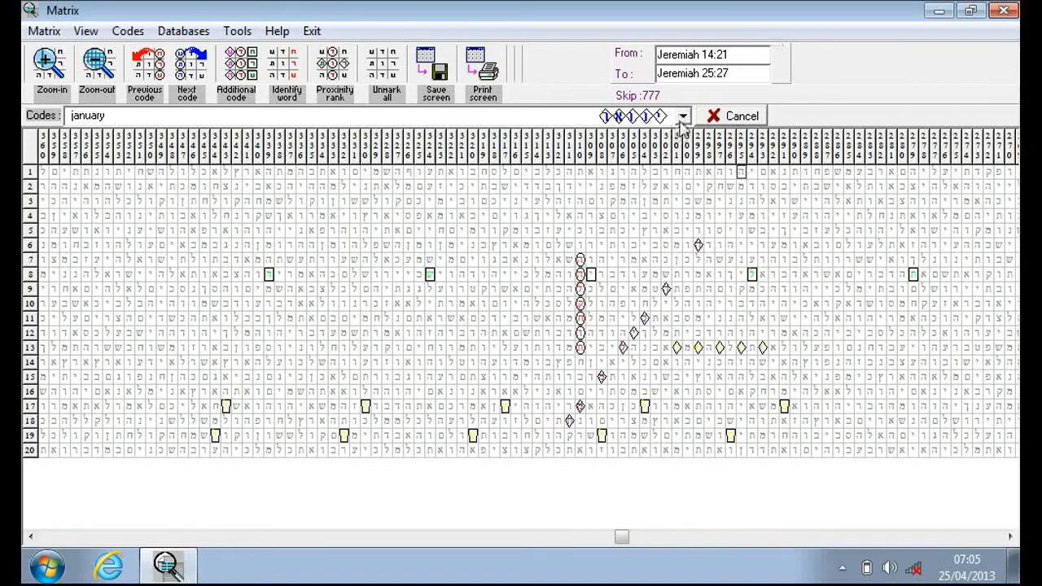
left_click(682, 115)
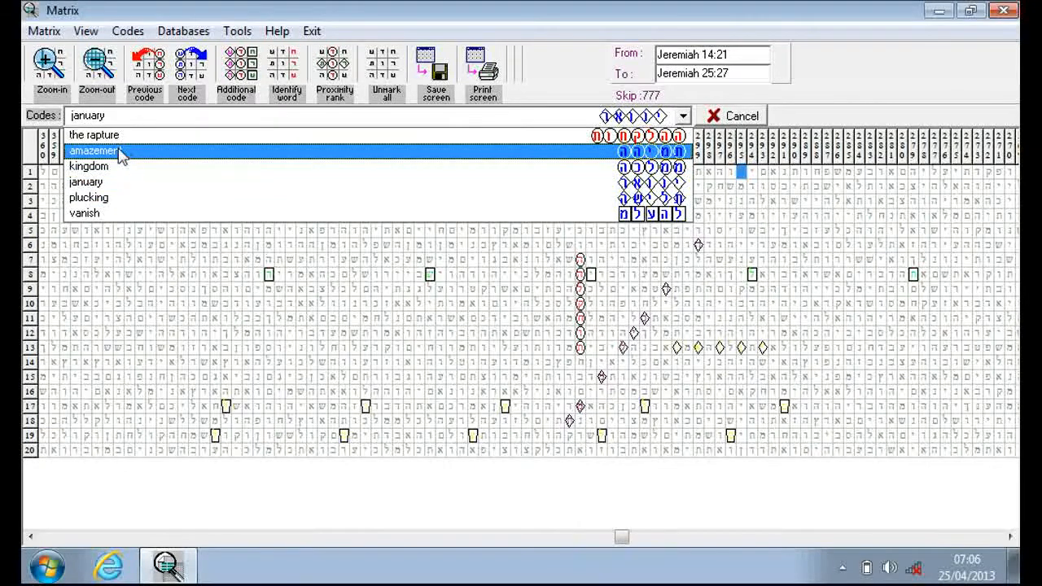
left_click(94, 150)
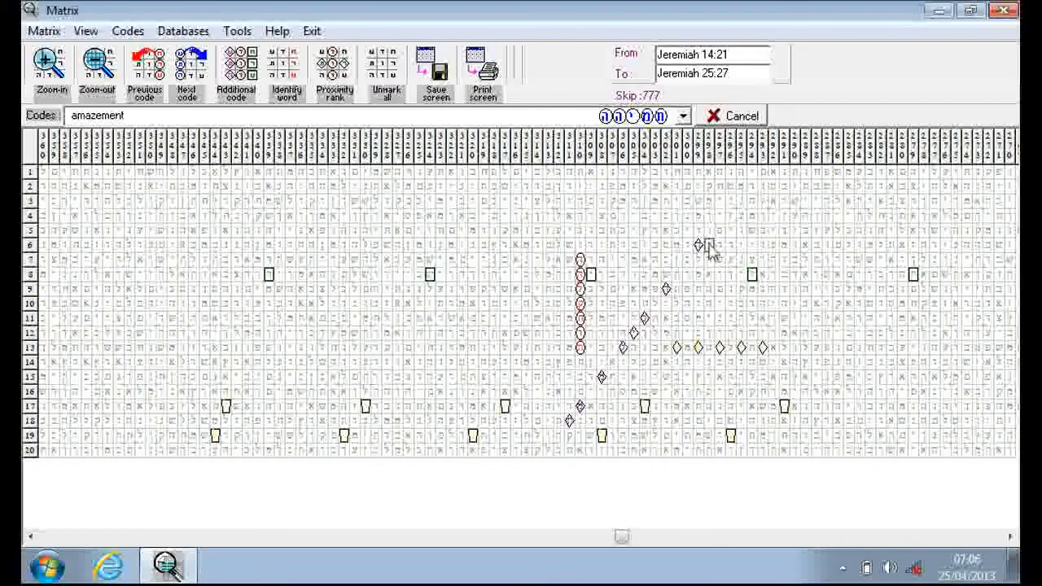
left_click(682, 116)
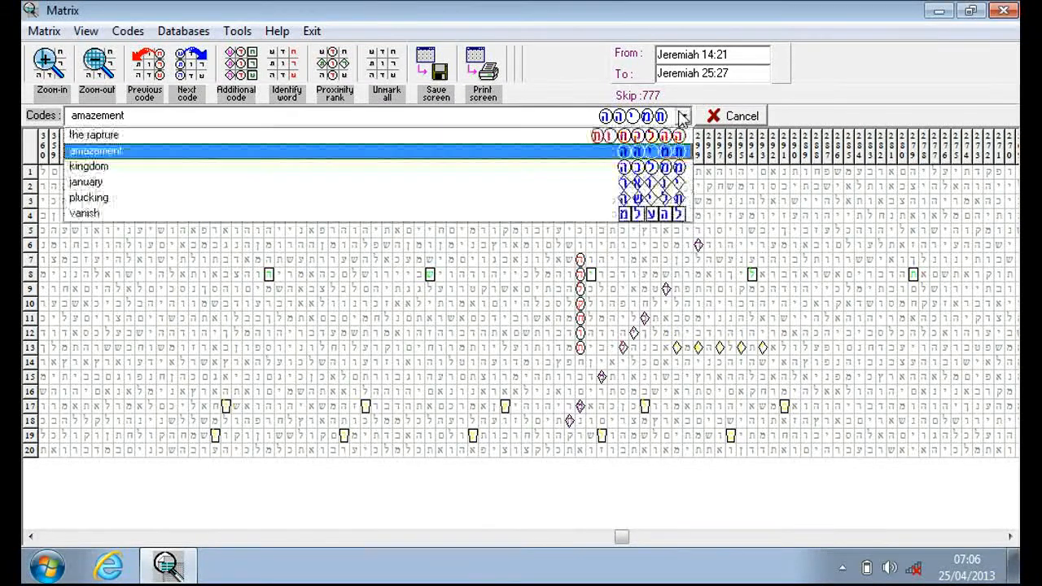
left_click(88, 167)
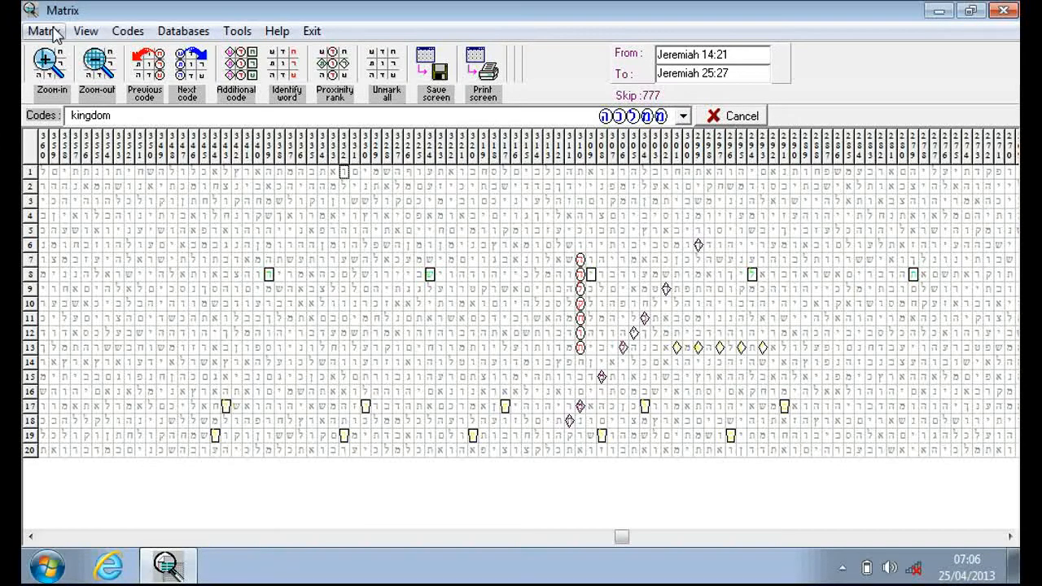
Open saved matrix 03, President Kennedy (Genesis 4:6 to Exodus 18:20, skip 3824).
left_click(43, 31)
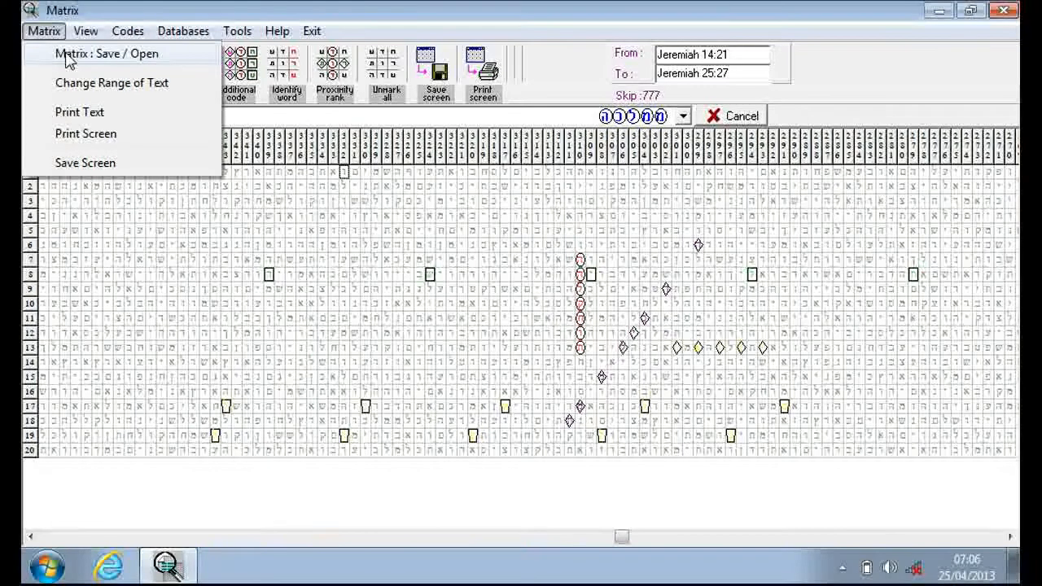
left_click(106, 53)
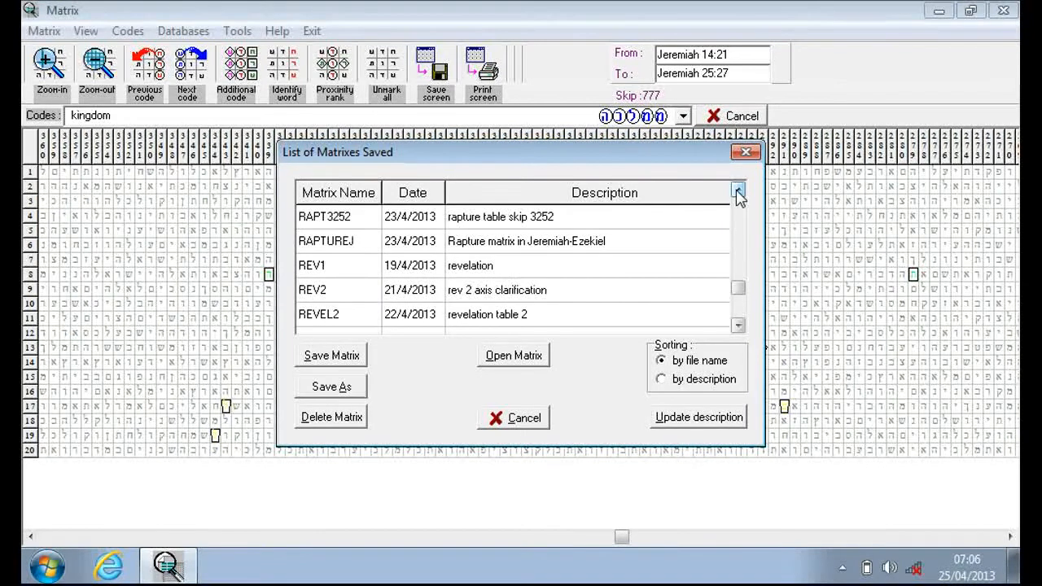
left_click(737, 193)
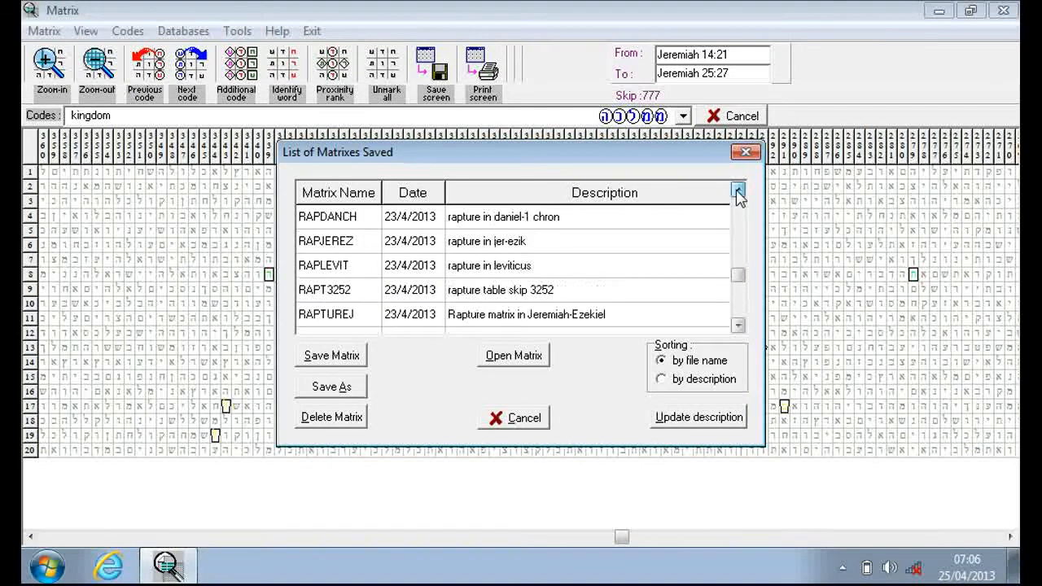
left_click(737, 192)
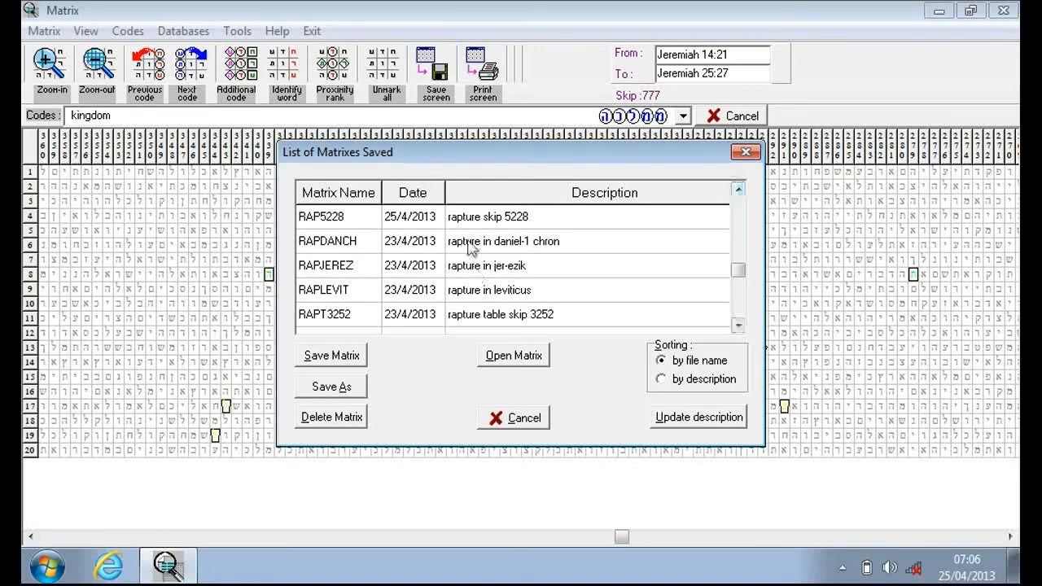
mouse_move(739, 192)
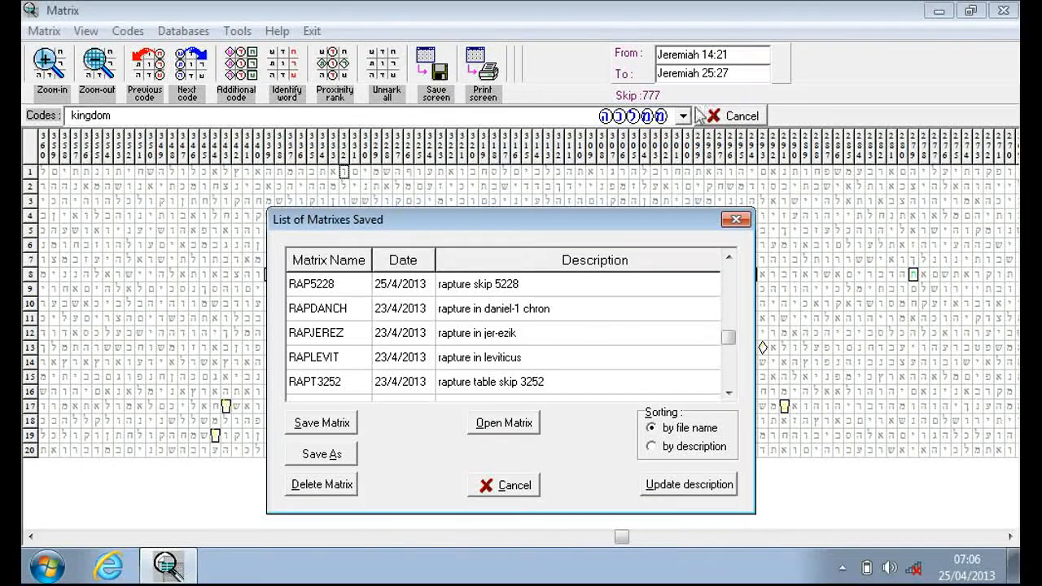
mouse_move(660, 260)
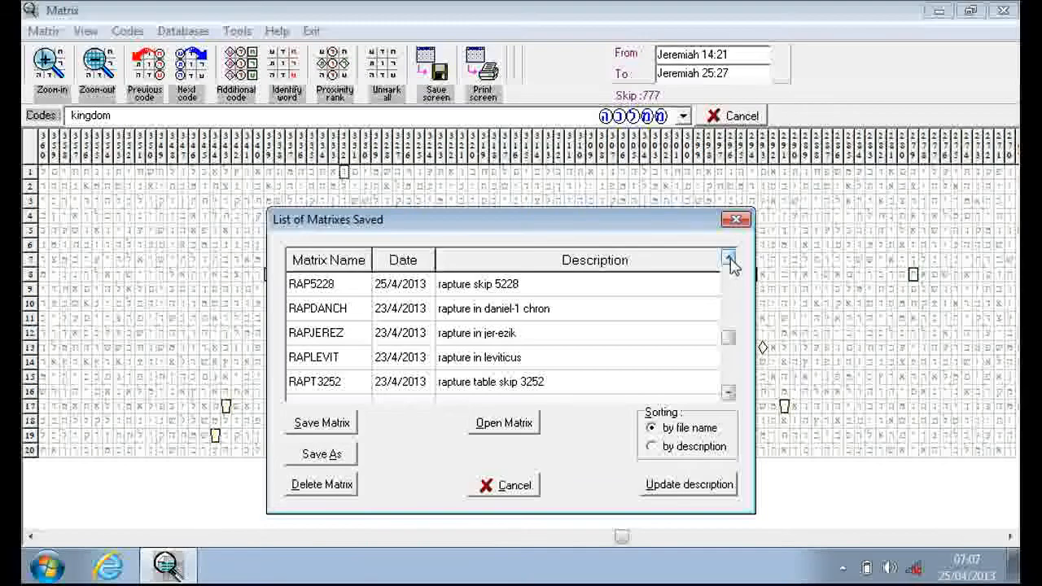
left_click(728, 255)
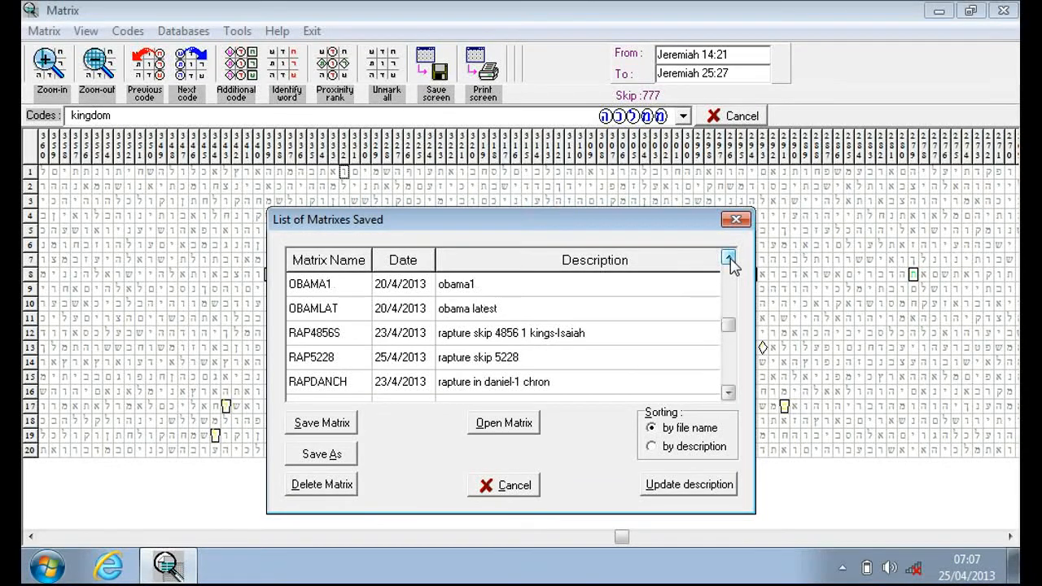
left_click(727, 256)
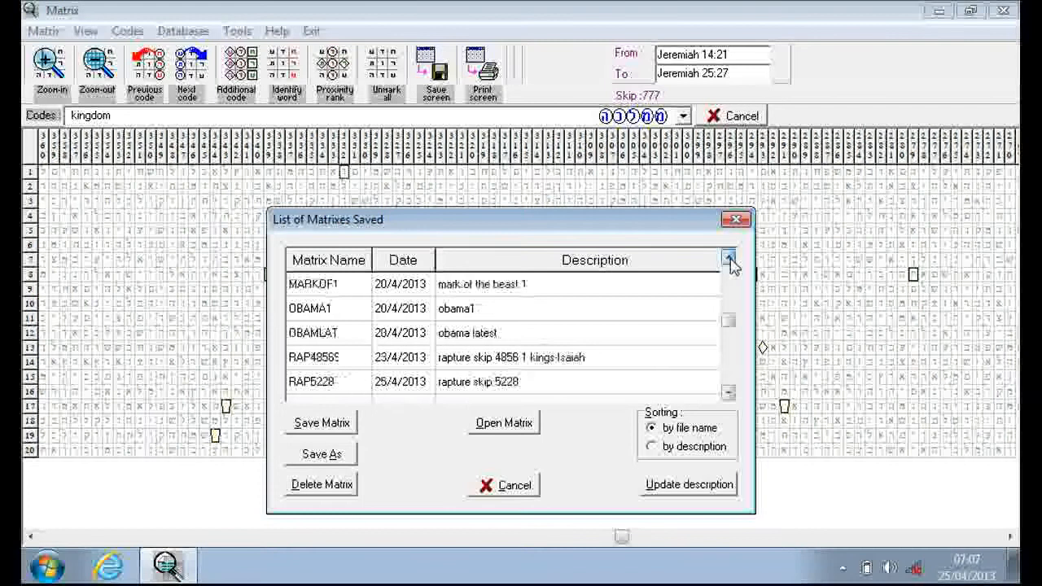
left_click(727, 259)
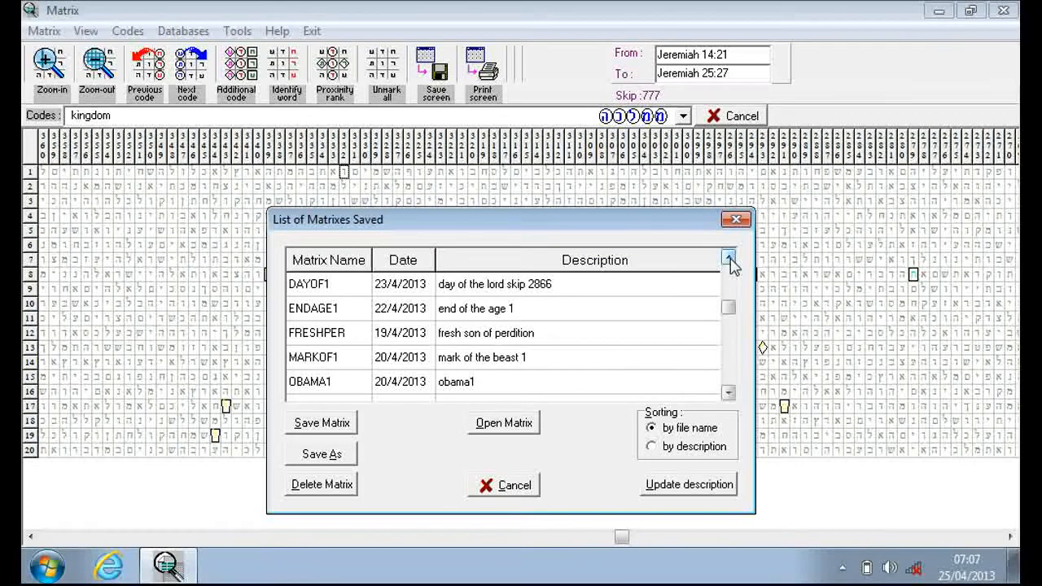
left_click(728, 255)
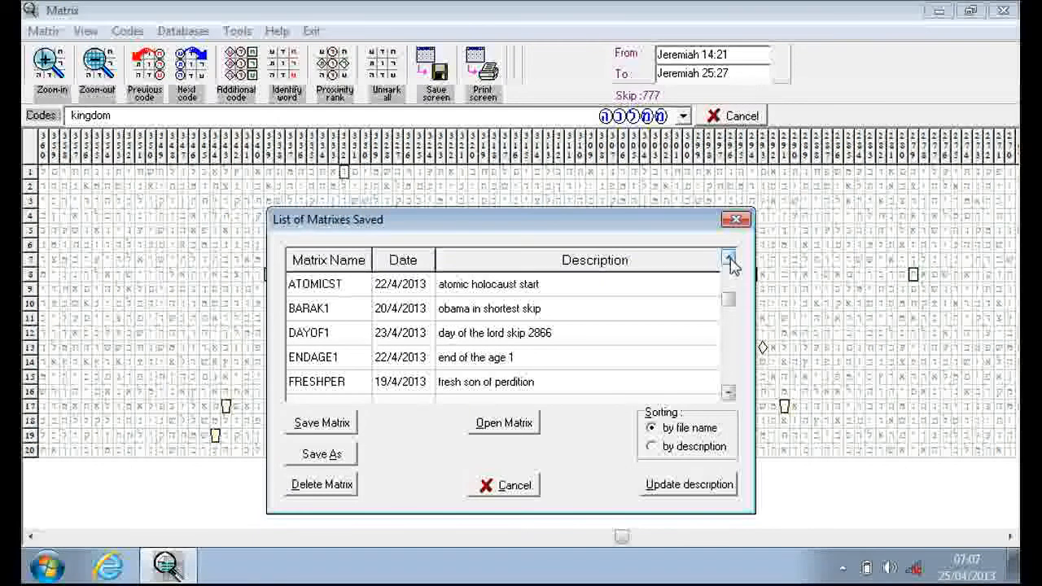
left_click(728, 257)
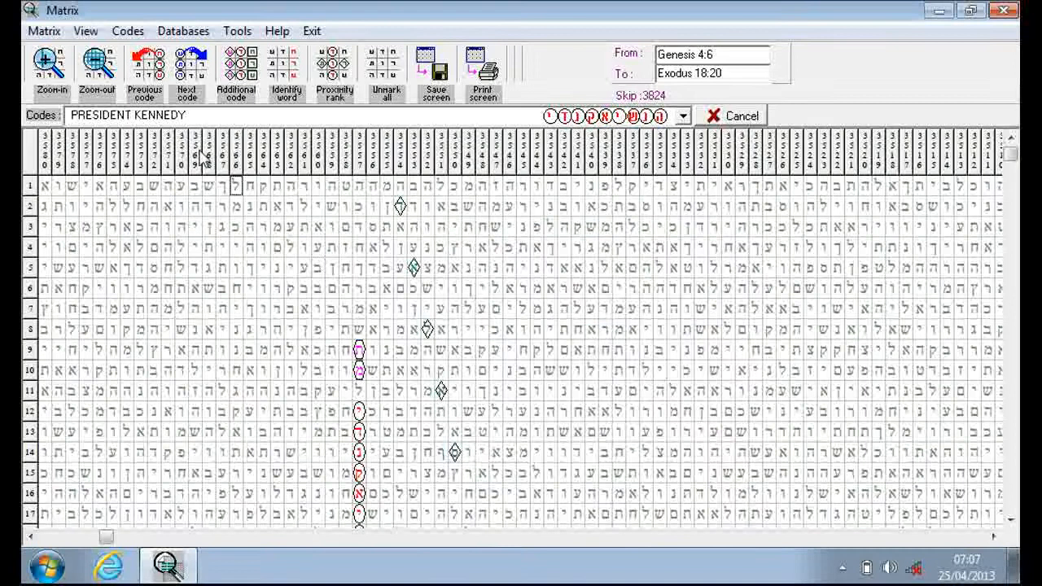
Zoom out and pick 'Dallas, DALLAS' from the Codes dropdown.
left_click(96, 65)
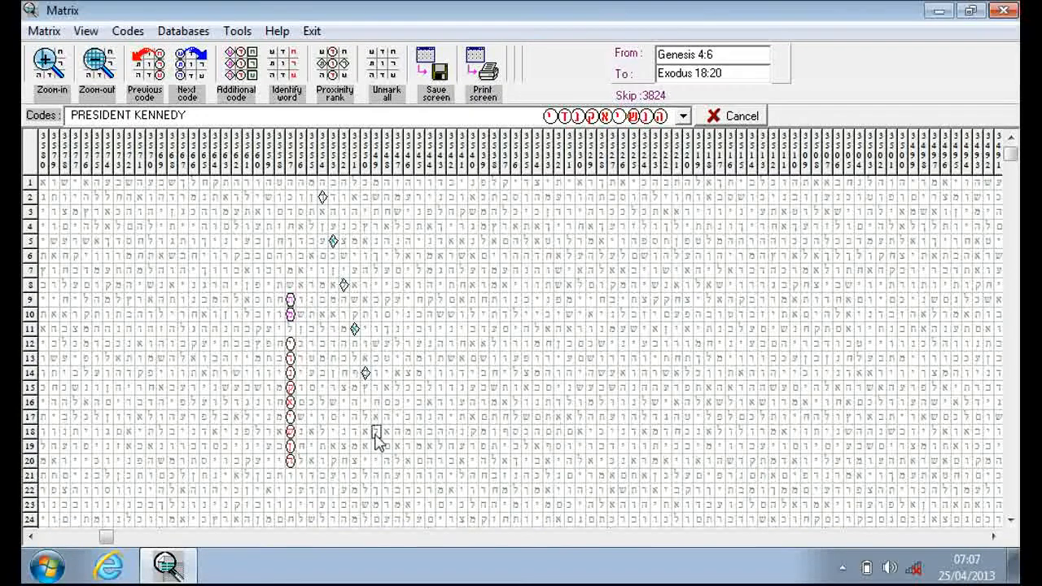
mouse_move(297, 306)
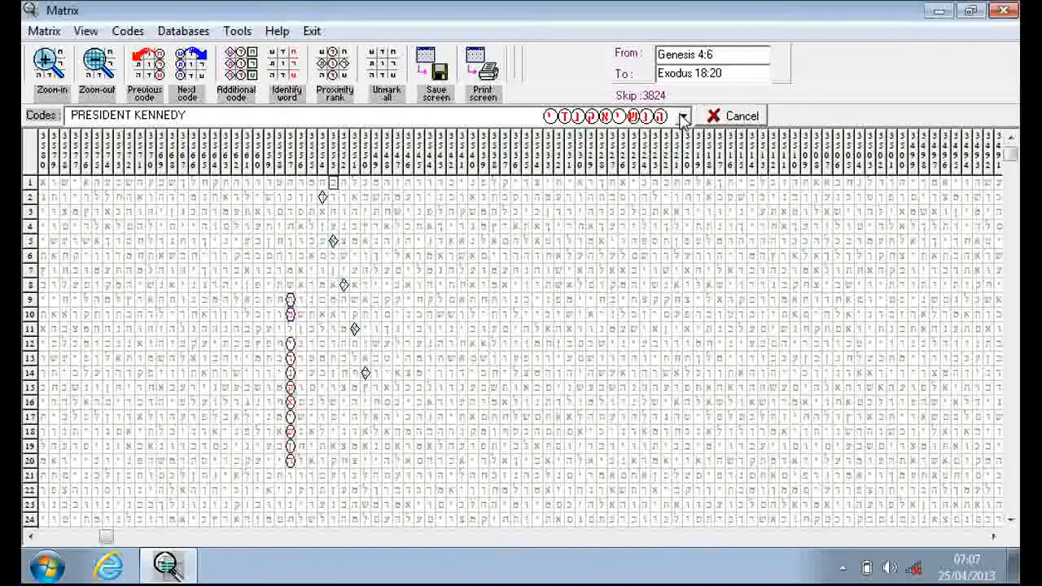
left_click(683, 115)
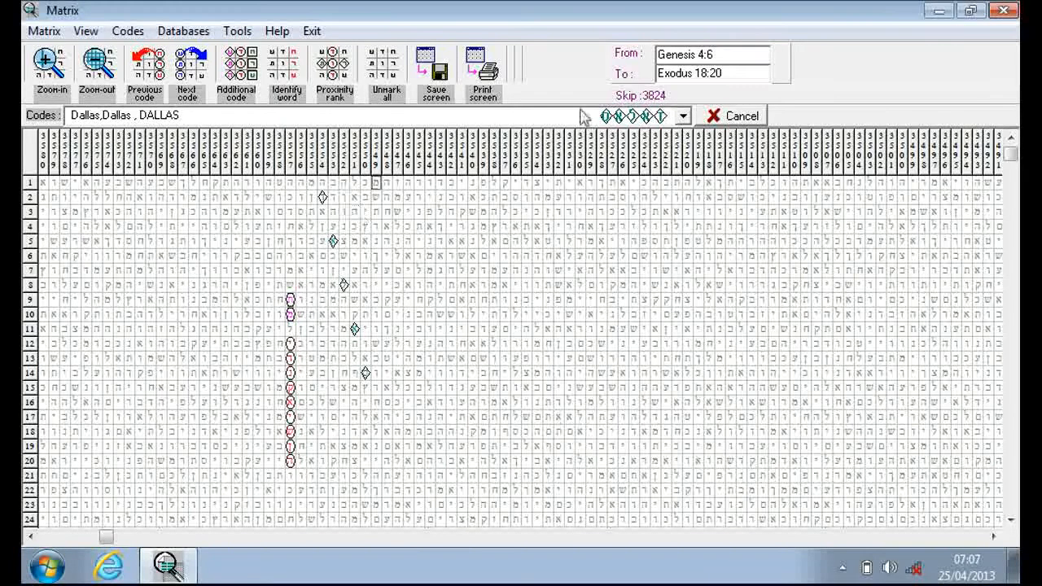
left_click(684, 115)
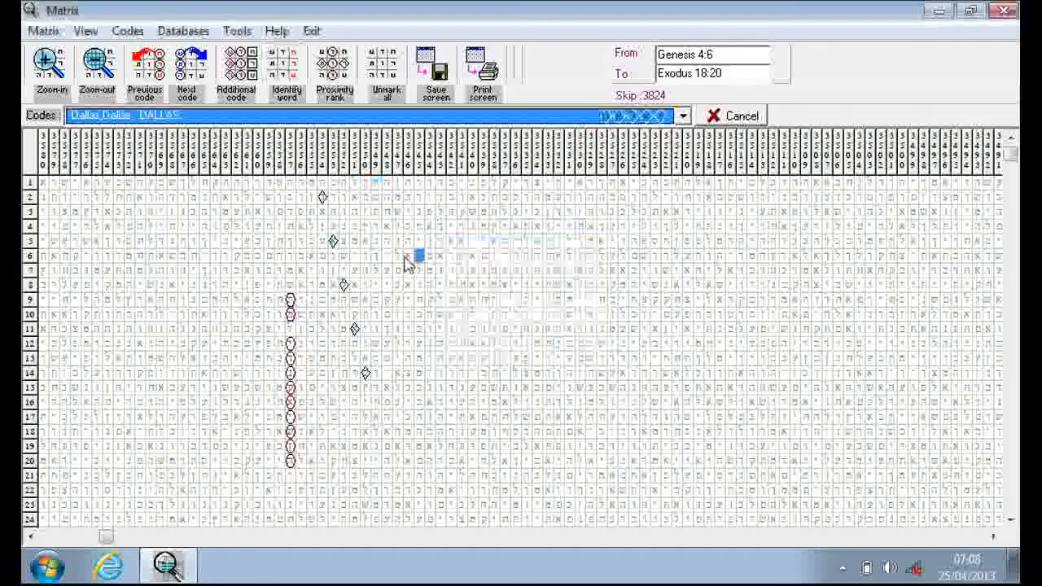
Open saved matrix 06, Yitzhak Rabin (Numbers 20:28 to Joshua 9:12, skip 4772).
left_click(85, 31)
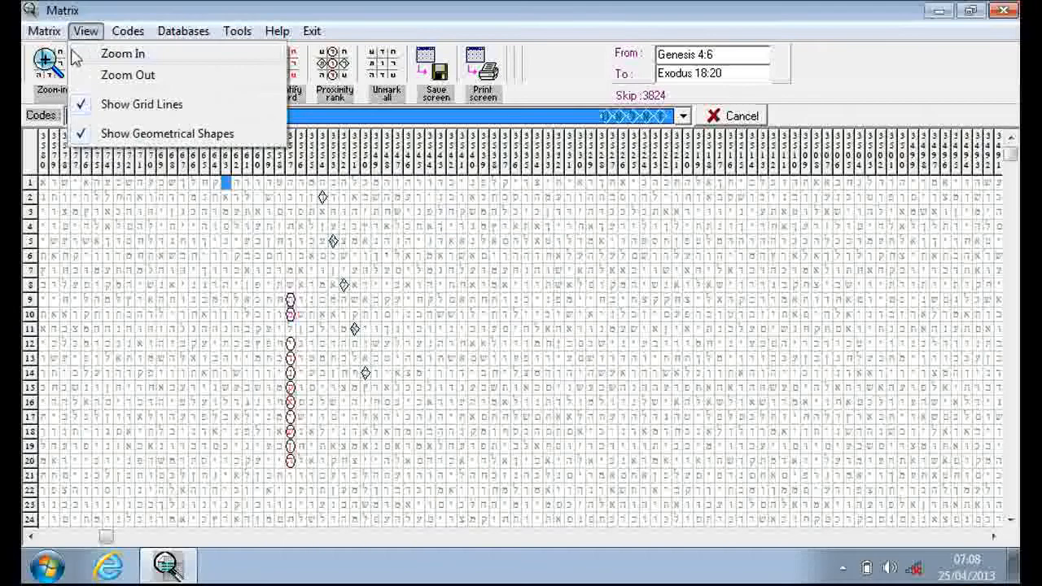
left_click(43, 31)
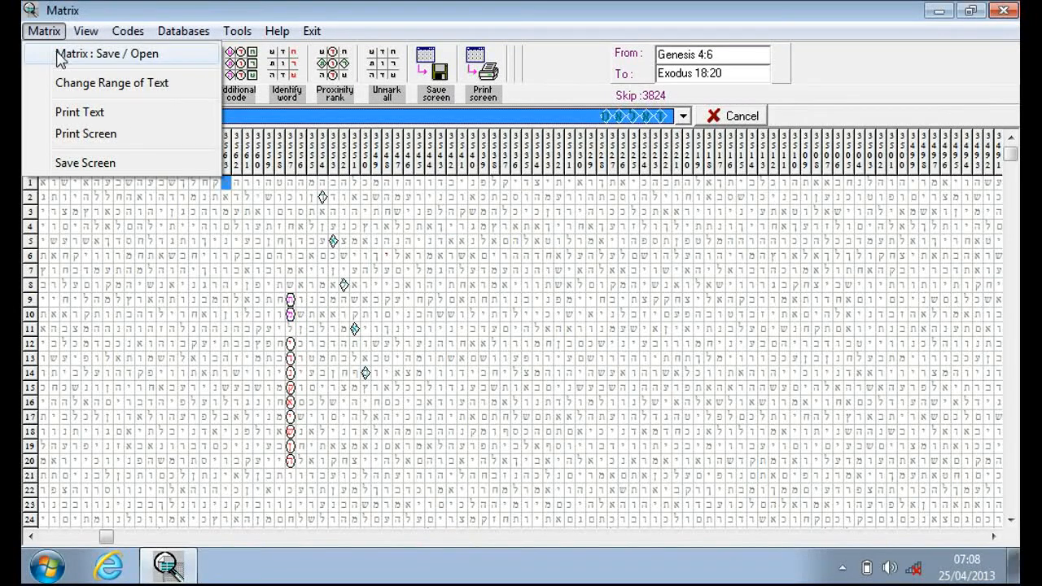
left_click(107, 53)
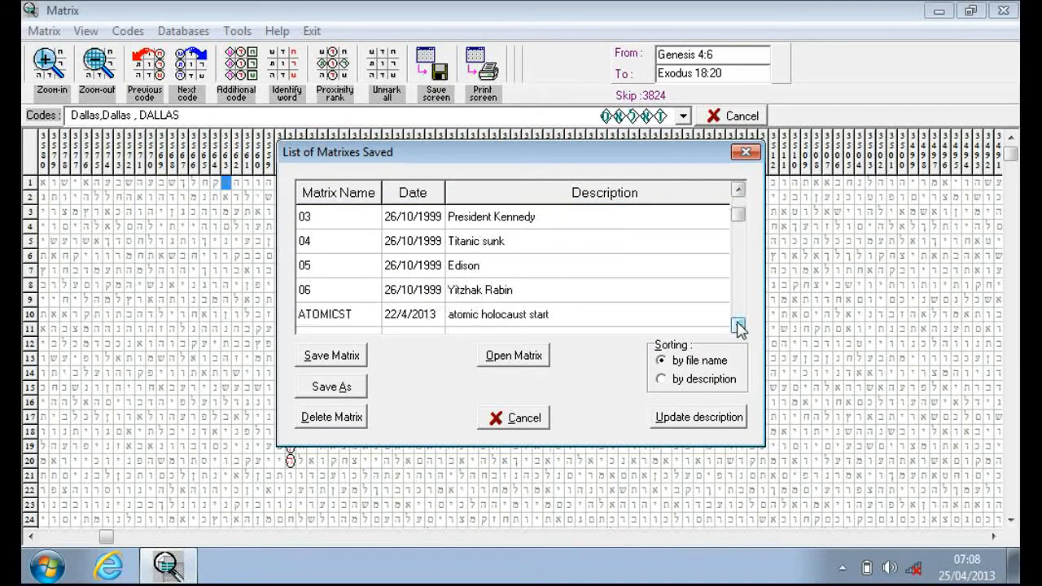
left_click(737, 326)
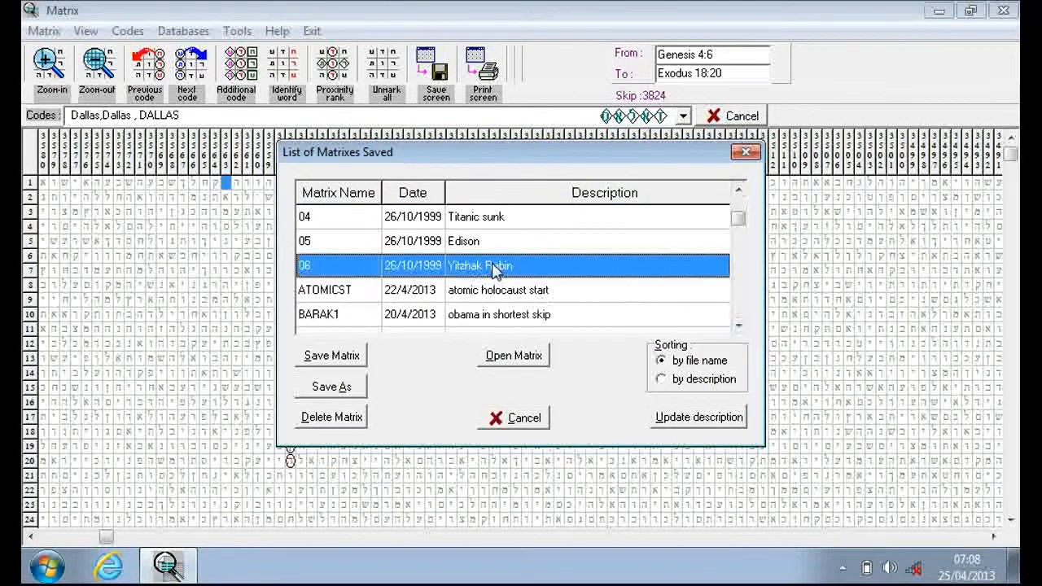
left_click(513, 355)
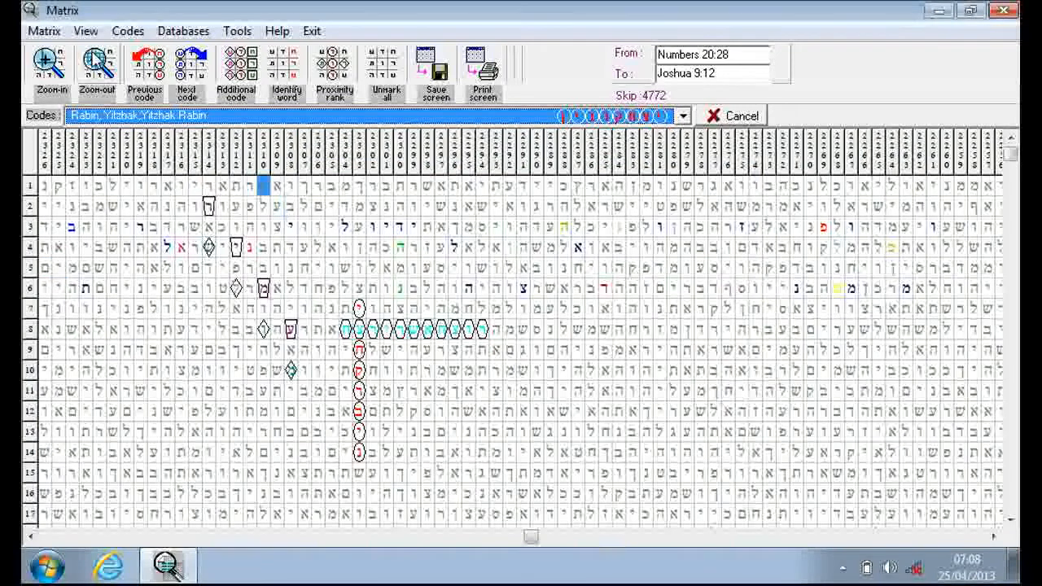
Zoom out, then cycle codes through 'Assassin that will kill', AMIR, and the peace/Shalom greetings.
left_click(96, 66)
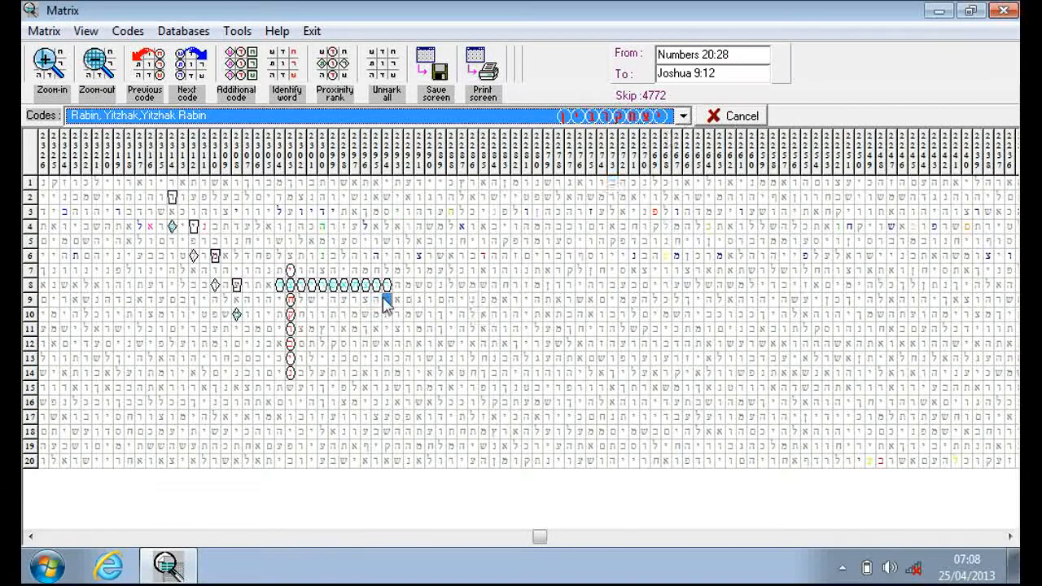
left_click(683, 115)
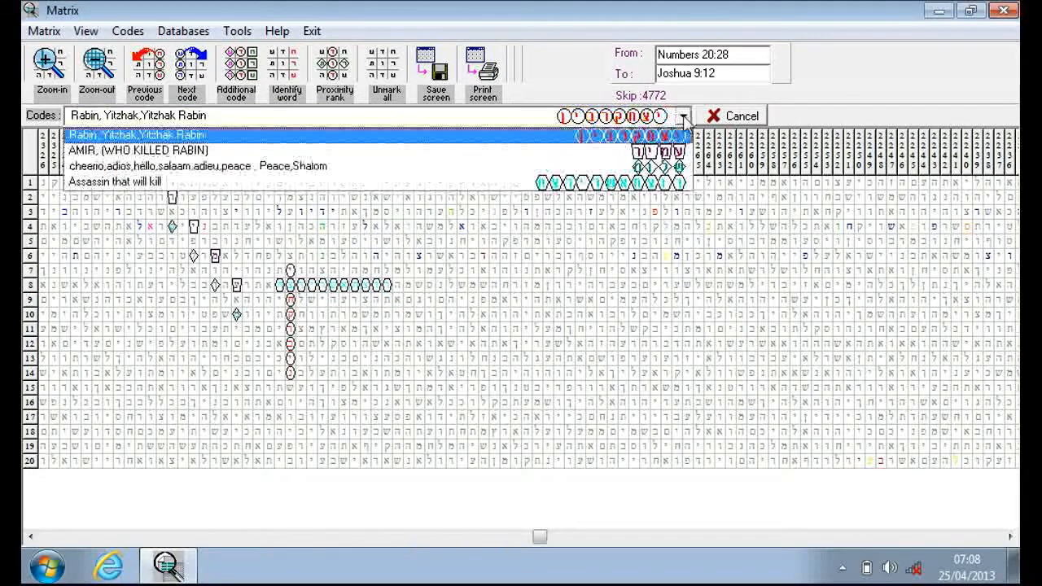
left_click(113, 180)
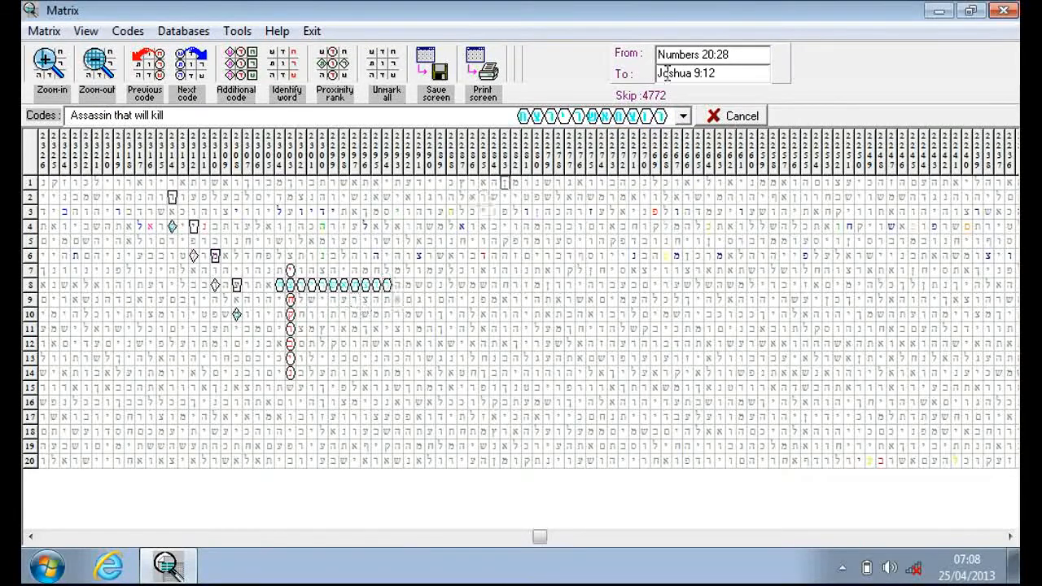
left_click(684, 114)
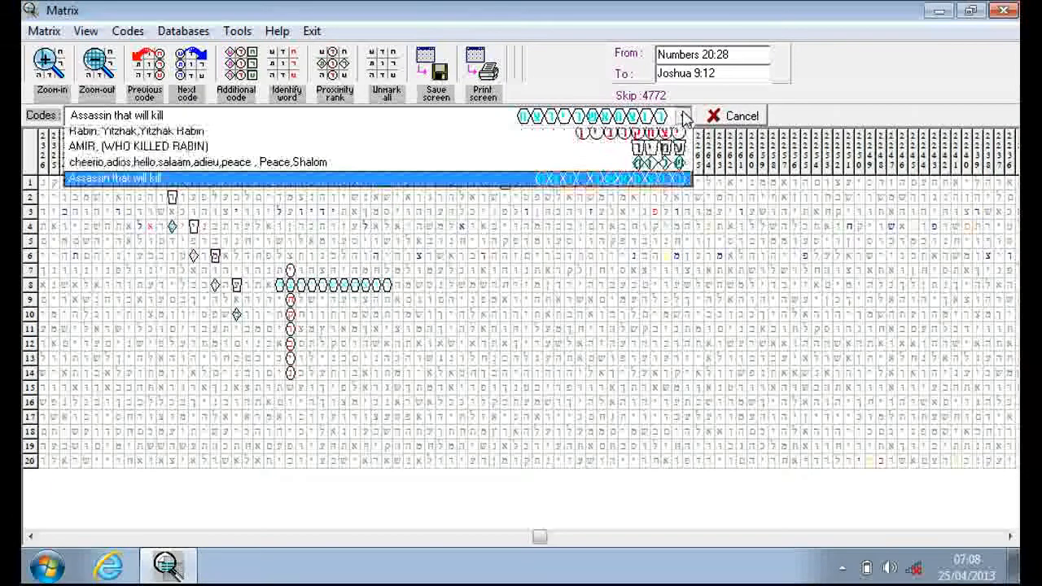
left_click(147, 150)
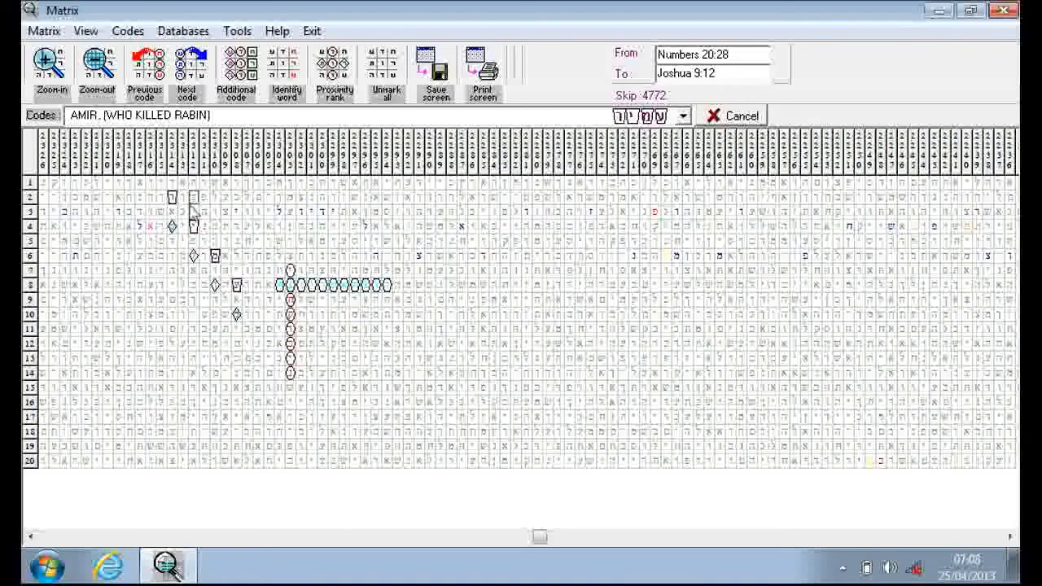
left_click(684, 115)
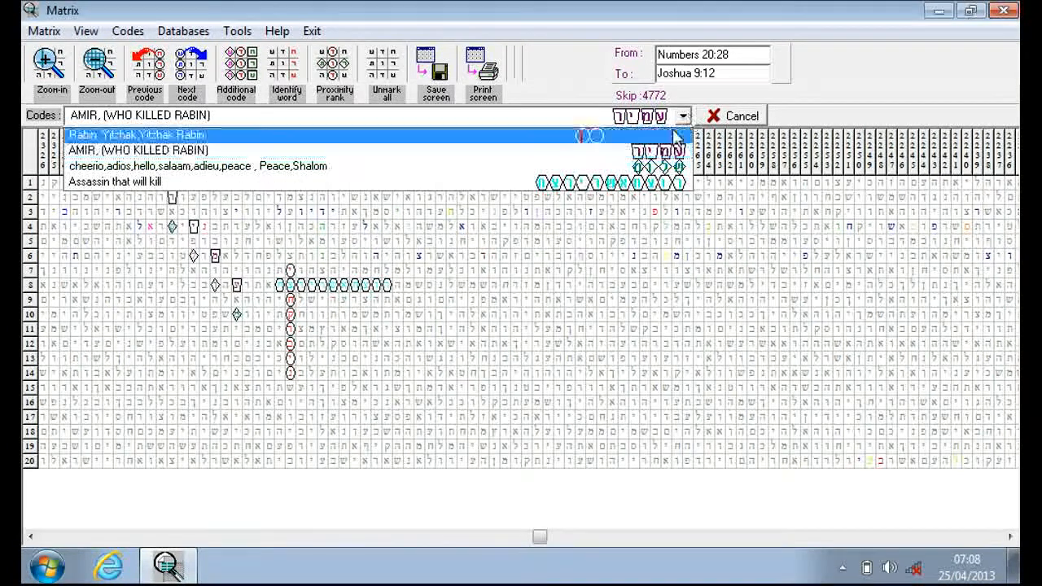
left_click(195, 166)
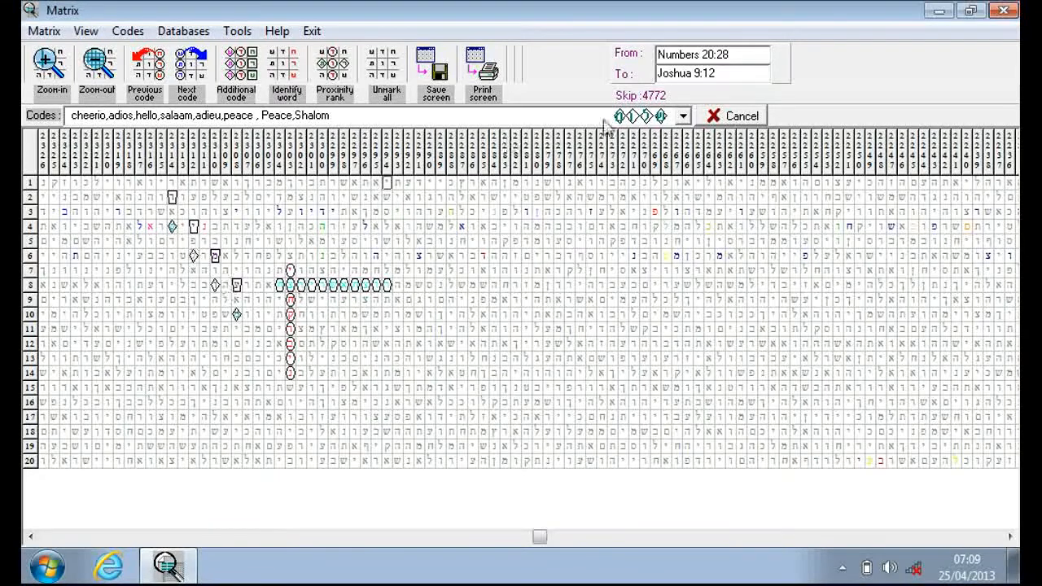
left_click(682, 115)
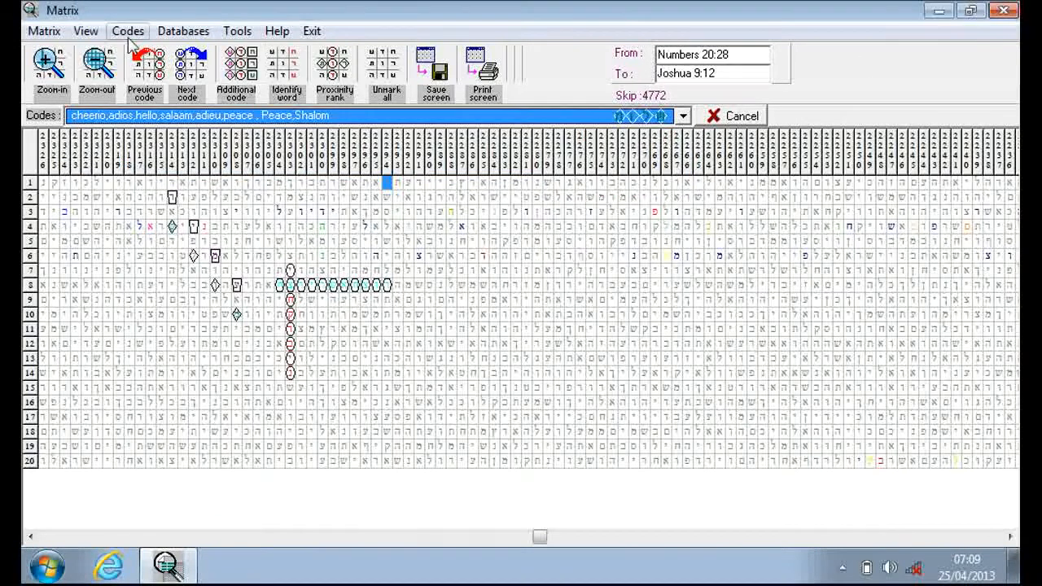
mouse_move(359, 73)
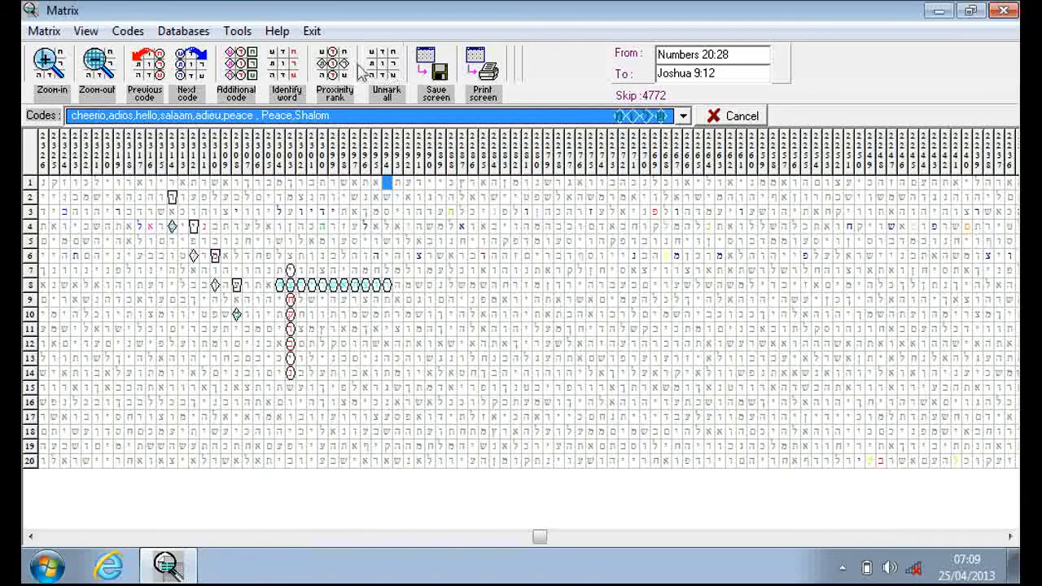
mouse_move(415, 69)
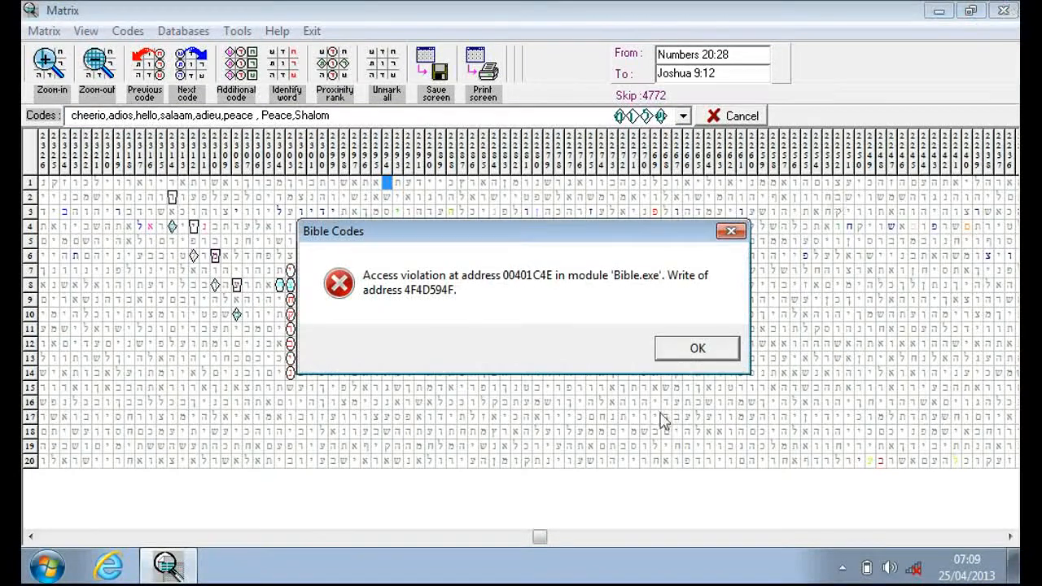
Dismiss the Bible.exe and ntdll access violation error dialogs.
left_click(696, 347)
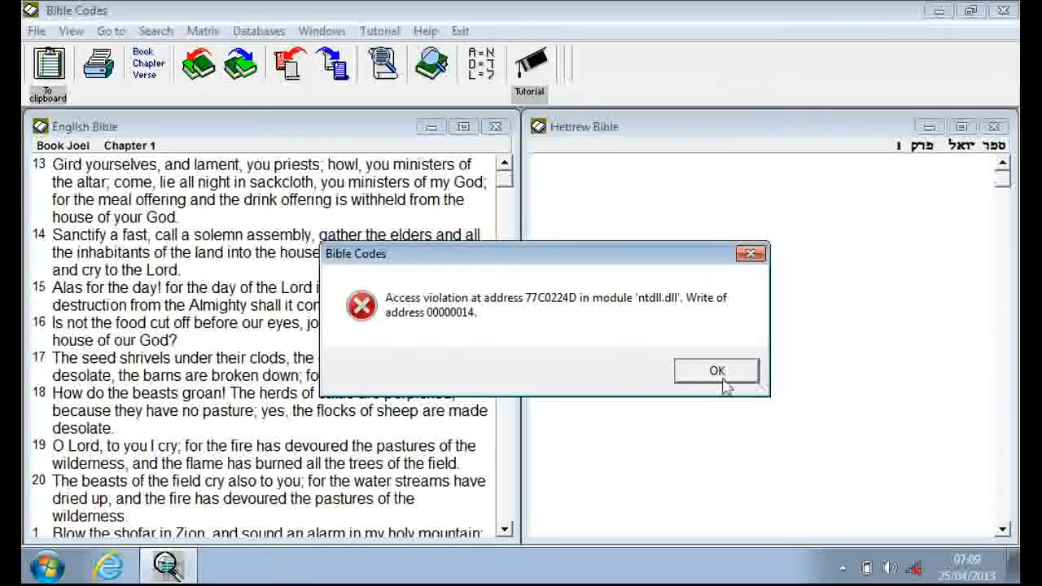
left_click(715, 371)
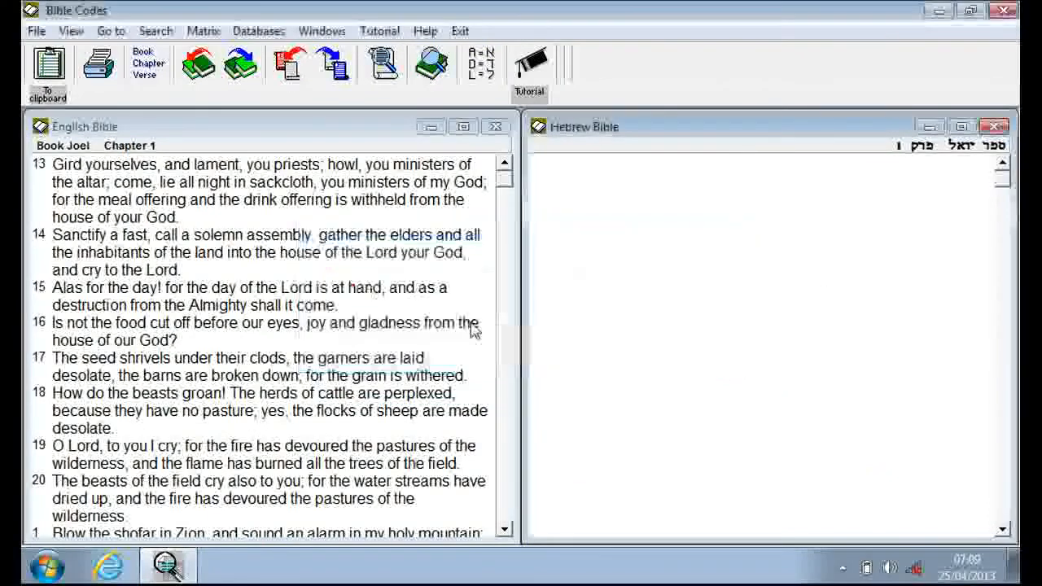
left_click(431, 64)
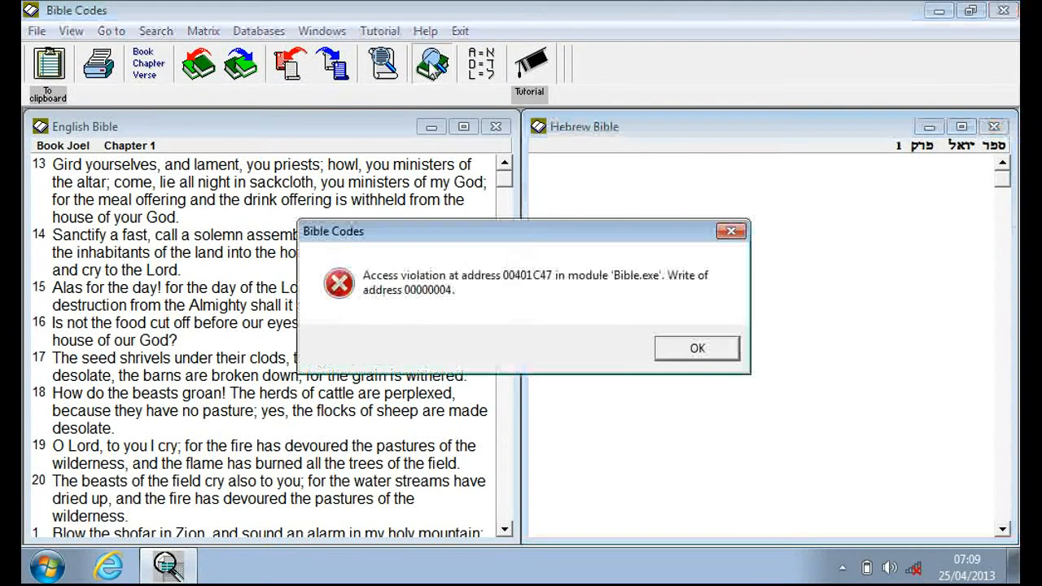
left_click(696, 349)
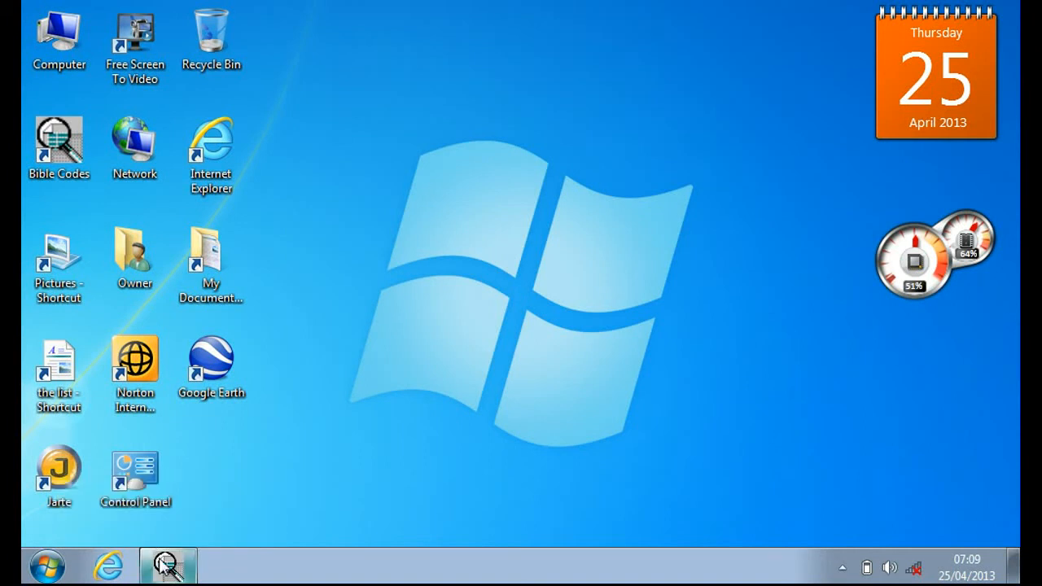
mouse_move(168, 566)
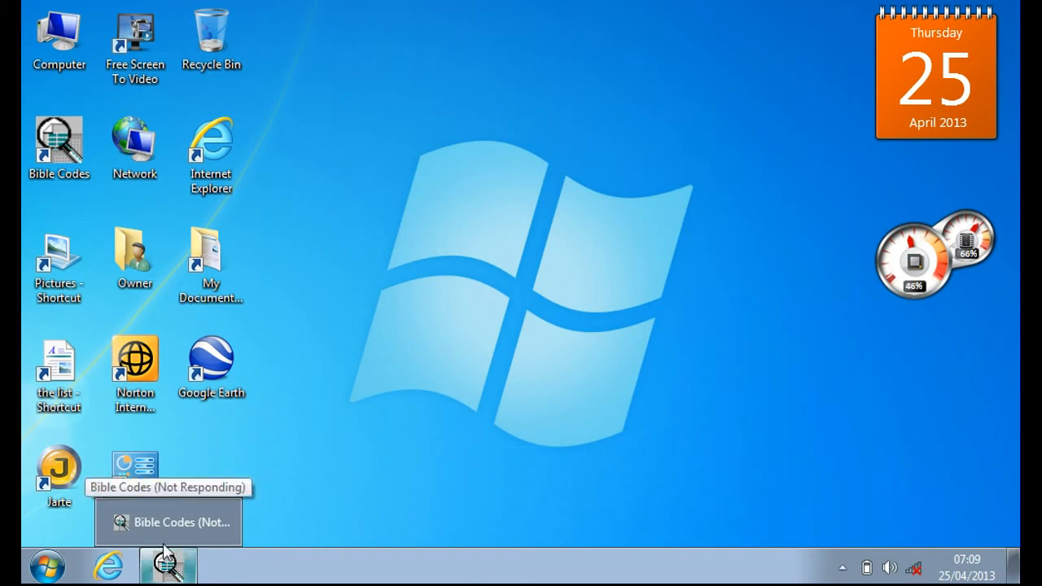
Close the Not Responding Bible Codes from the taskbar and relaunch it from its desktop shortcut.
right_click(169, 563)
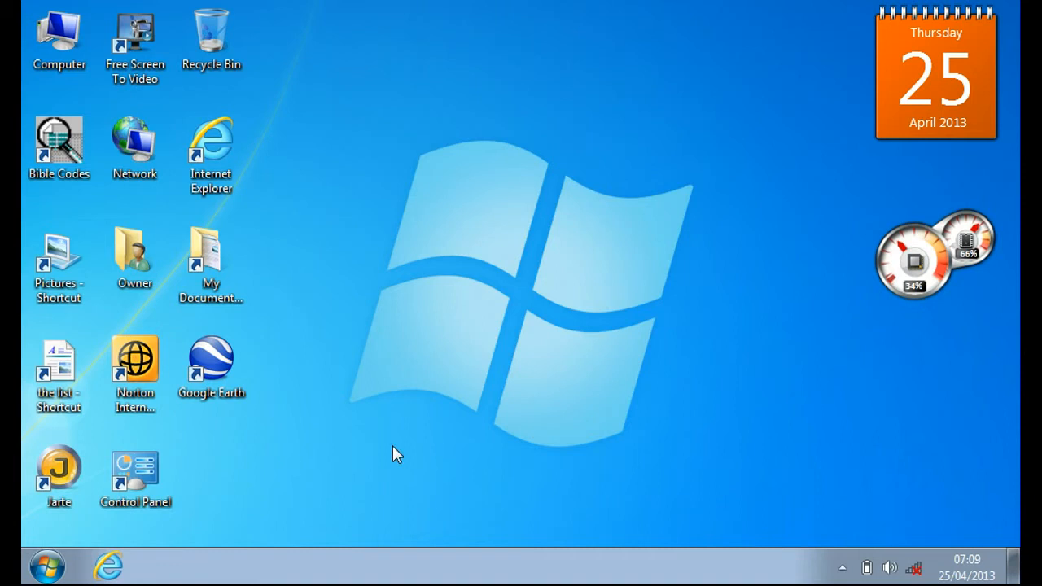
mouse_move(259, 226)
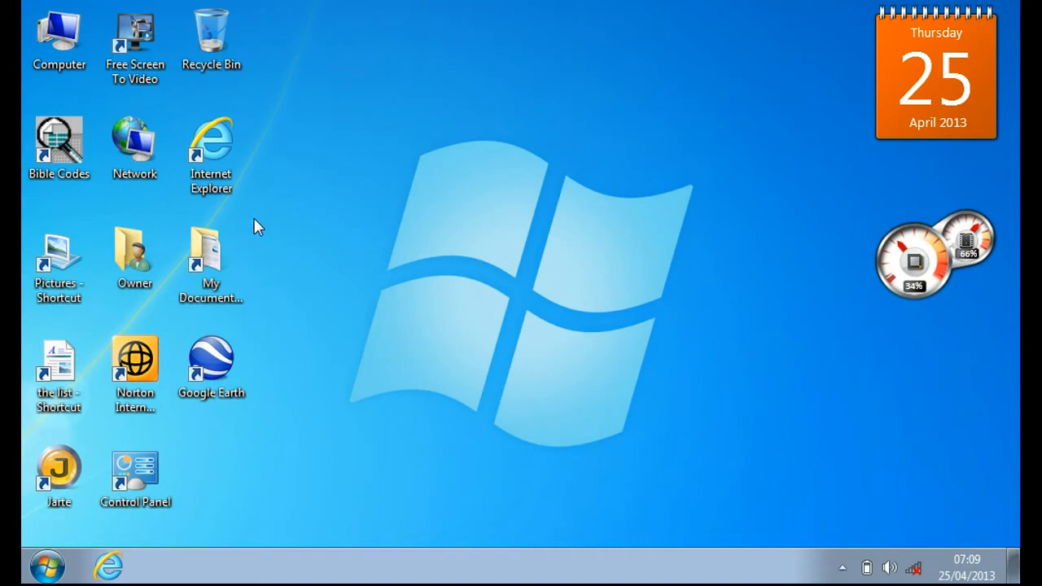
left_click(58, 147)
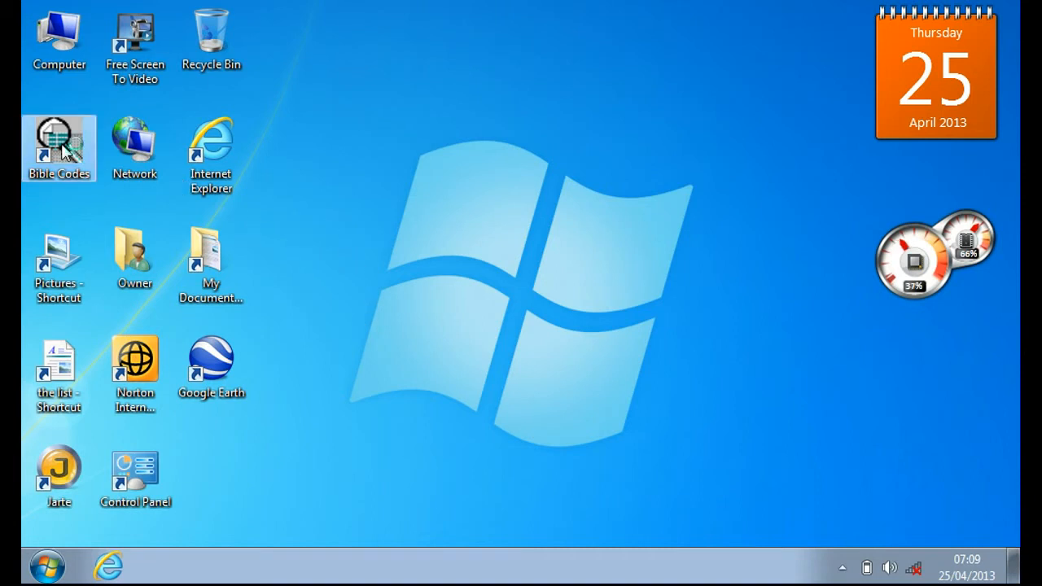
double_click(59, 147)
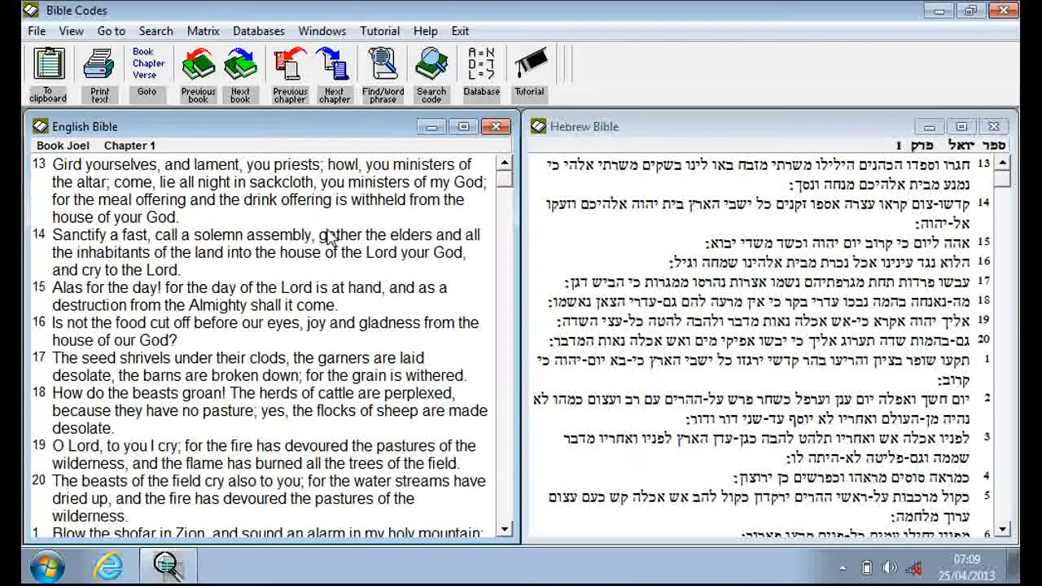
Open the Search Codes screen and its My Dictionary word list.
left_click(430, 71)
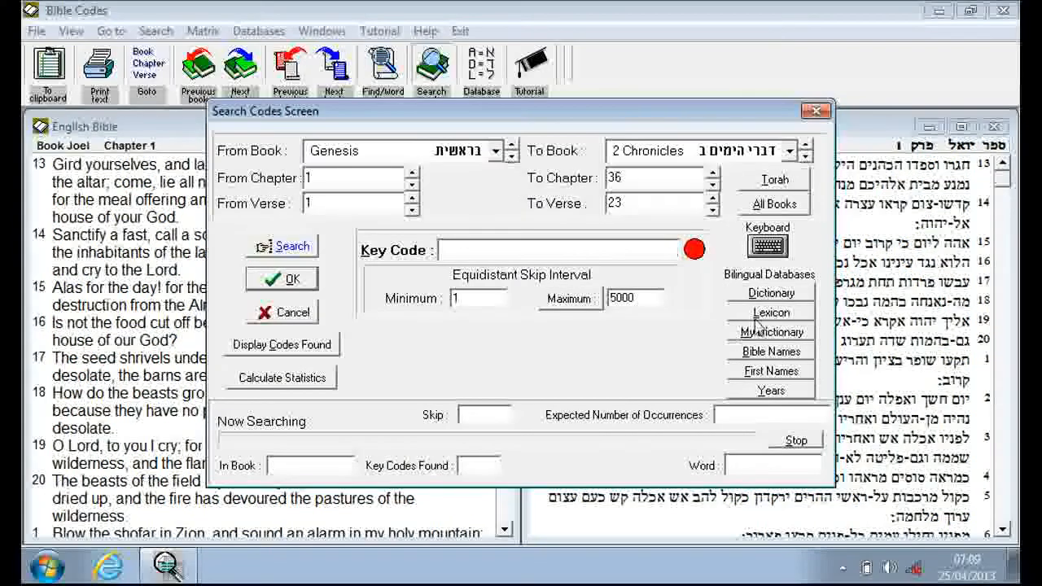
left_click(770, 330)
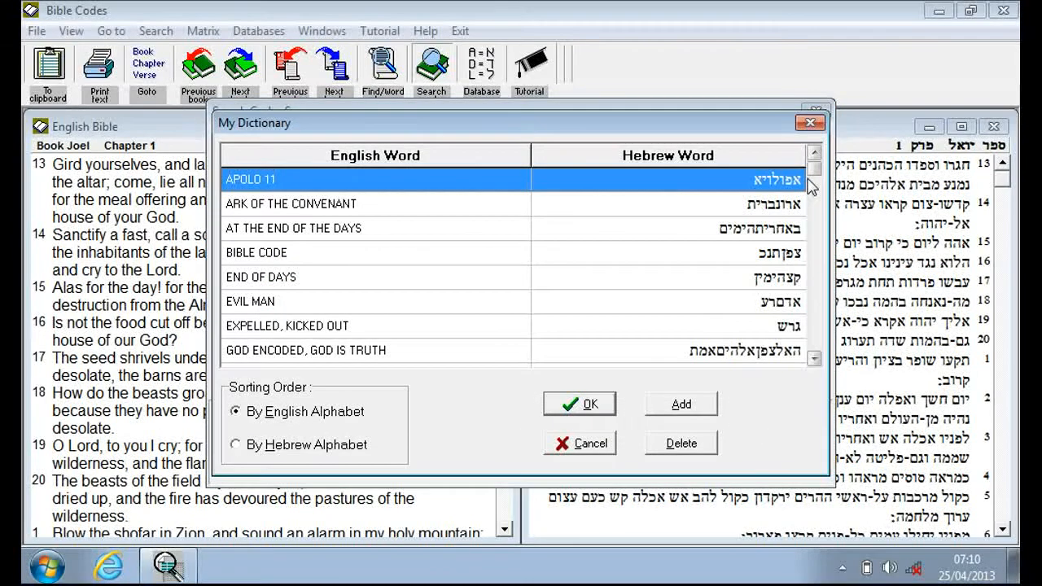
mouse_move(817, 189)
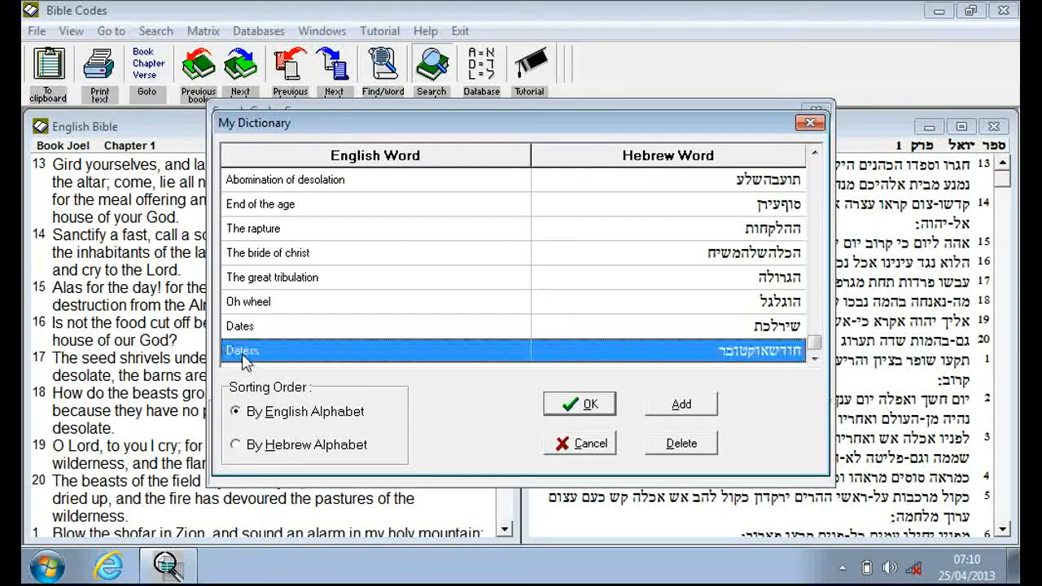
Delete both trailing 'Dates' entries so 'Oh wheel' is the last dictionary term.
left_click(681, 443)
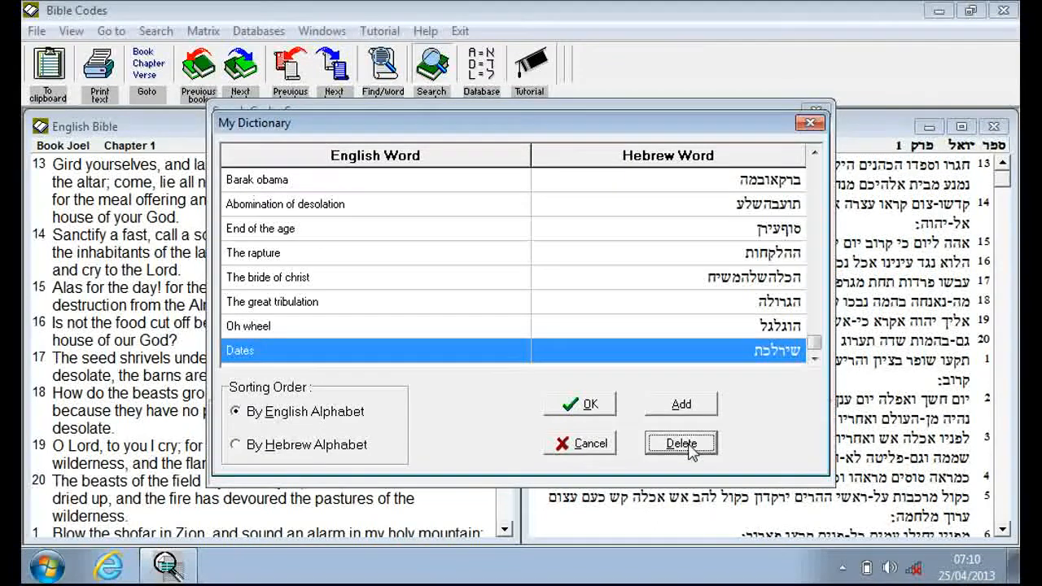
left_click(681, 443)
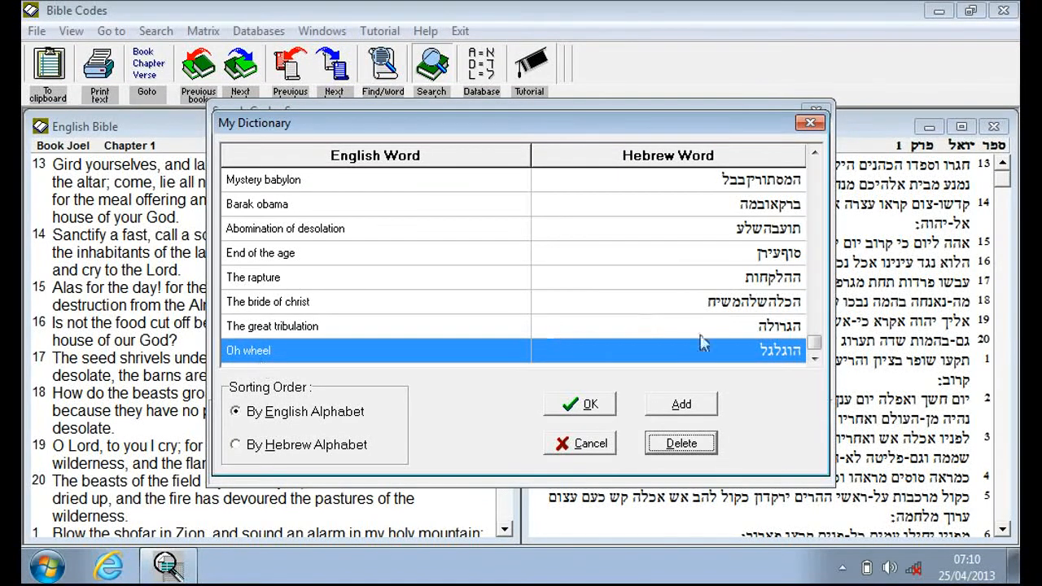
mouse_move(788, 352)
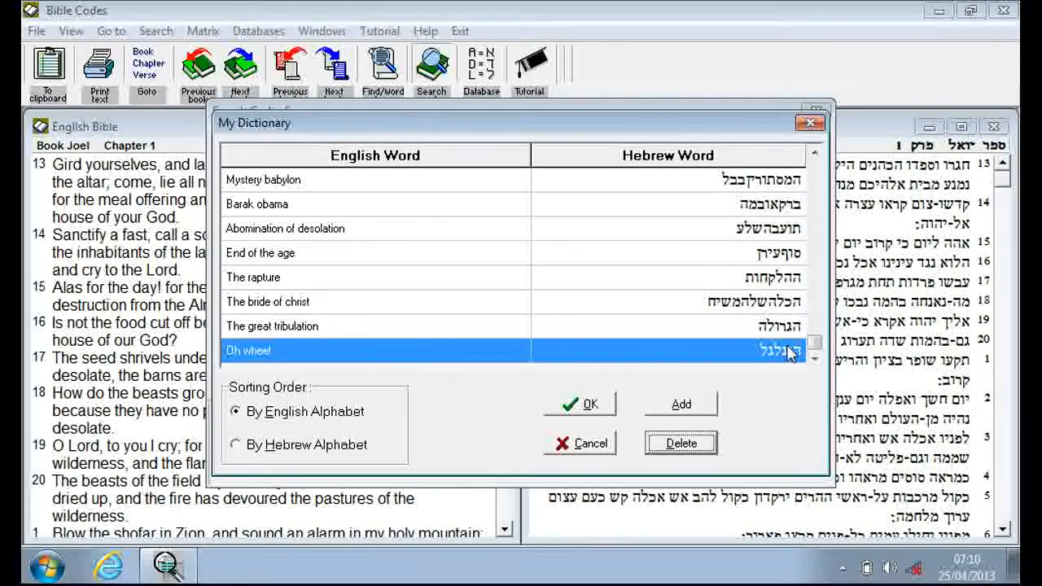
mouse_move(258, 371)
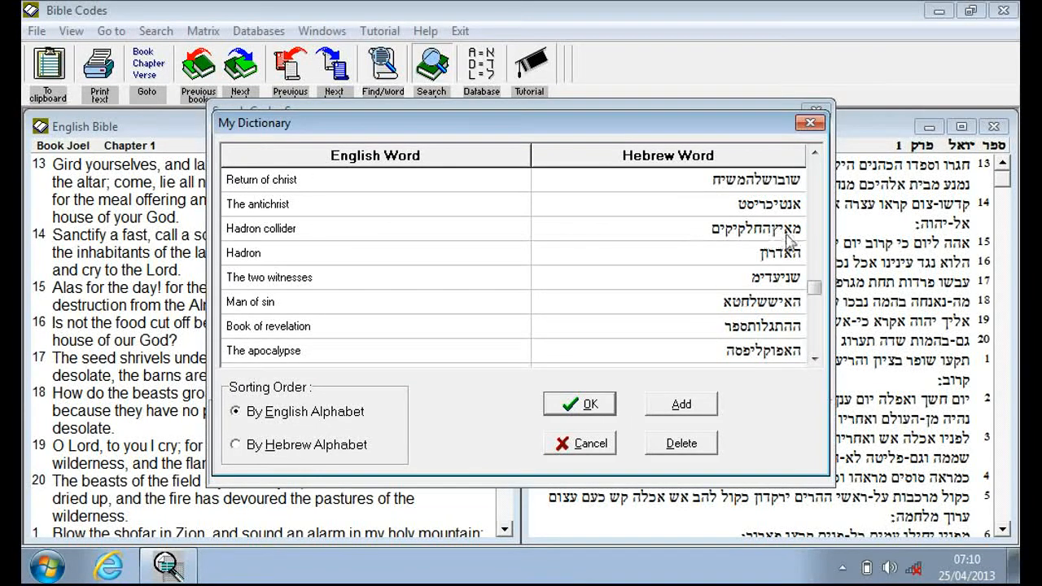
mouse_move(729, 236)
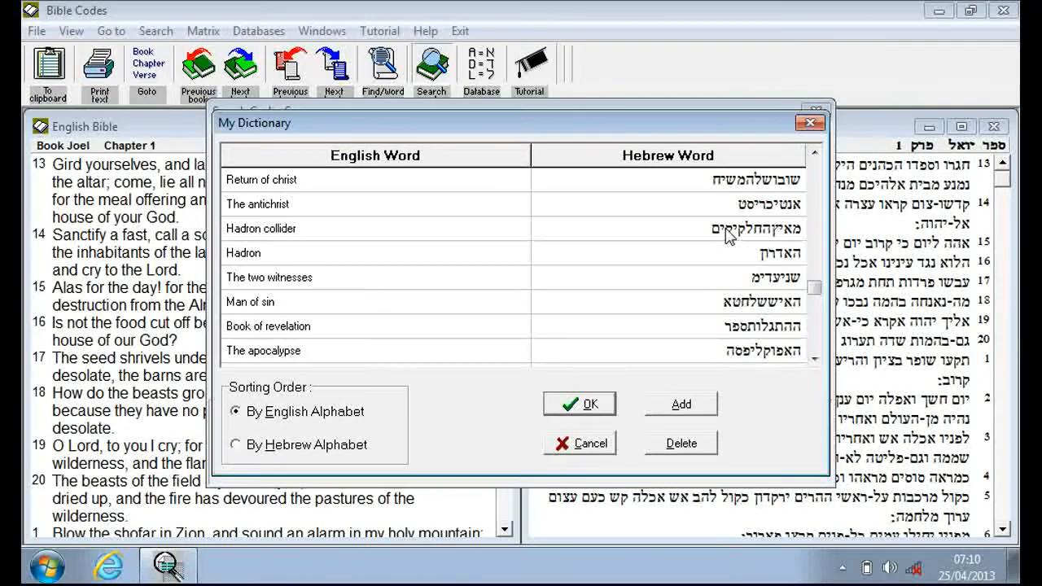
mouse_move(753, 280)
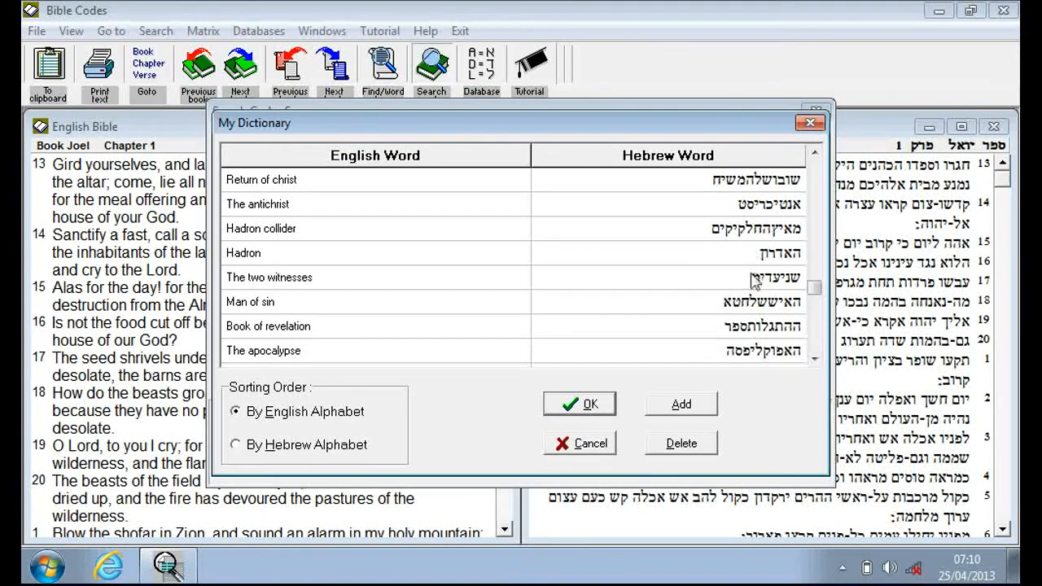
mouse_move(781, 259)
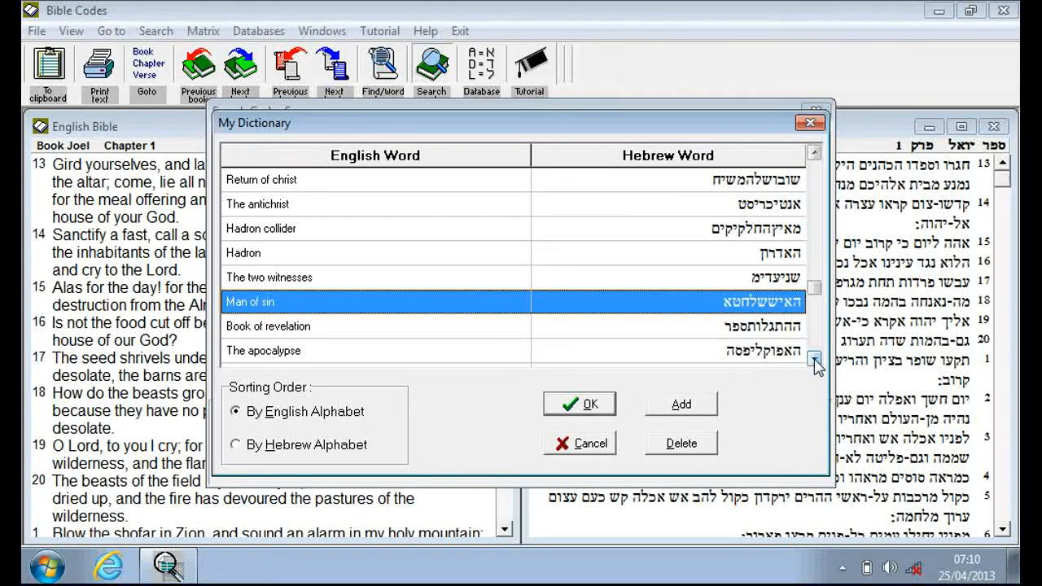
Use 'Man of sin' as the key code and raise the maximum skip to 20000.
left_click(580, 404)
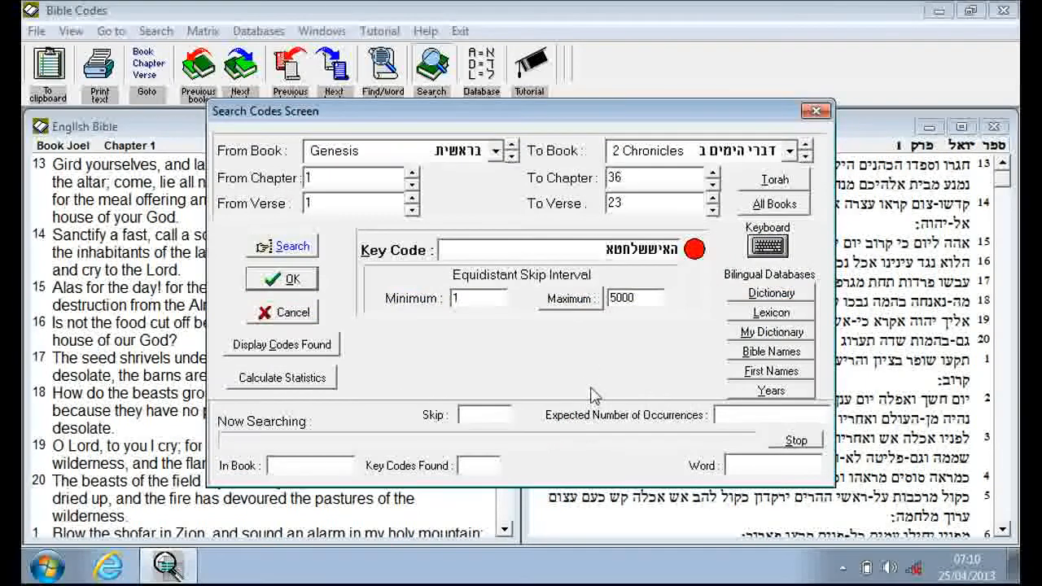
triple_click(635, 298)
type("200")
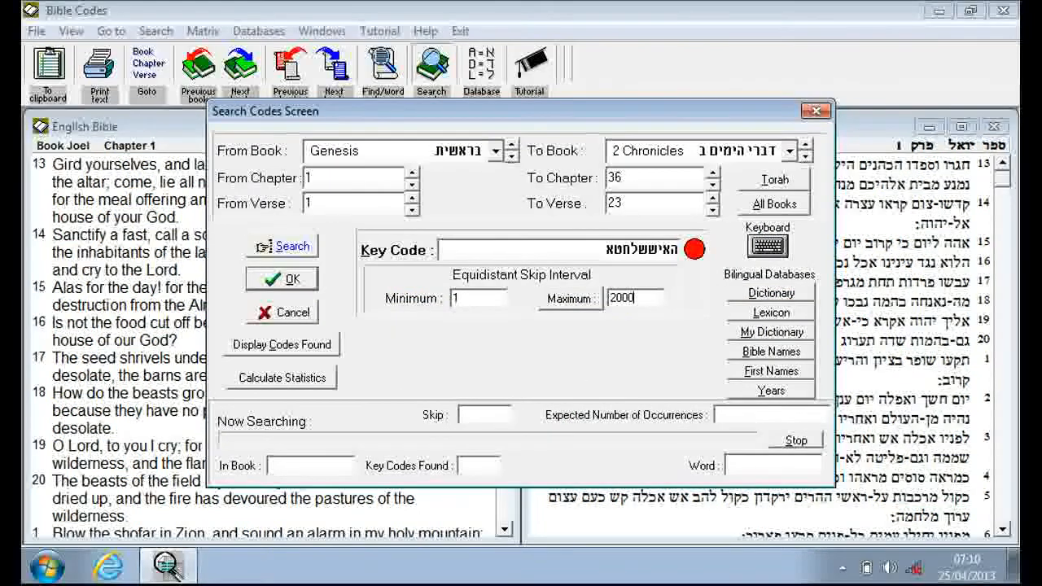
type("0")
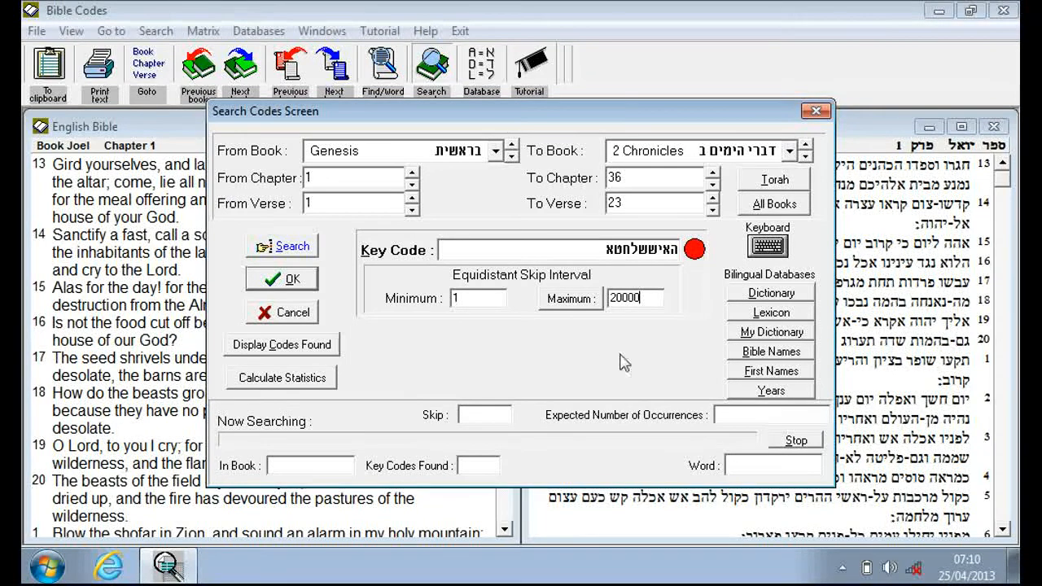
left_click(479, 298)
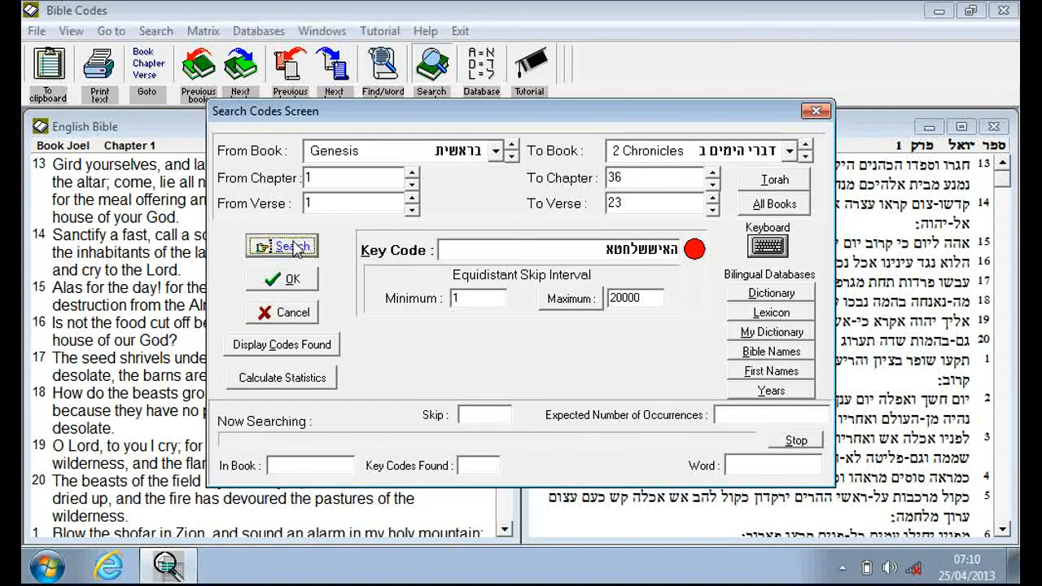
Start the Man of sin search, which freezes Bible Codes.
left_click(282, 245)
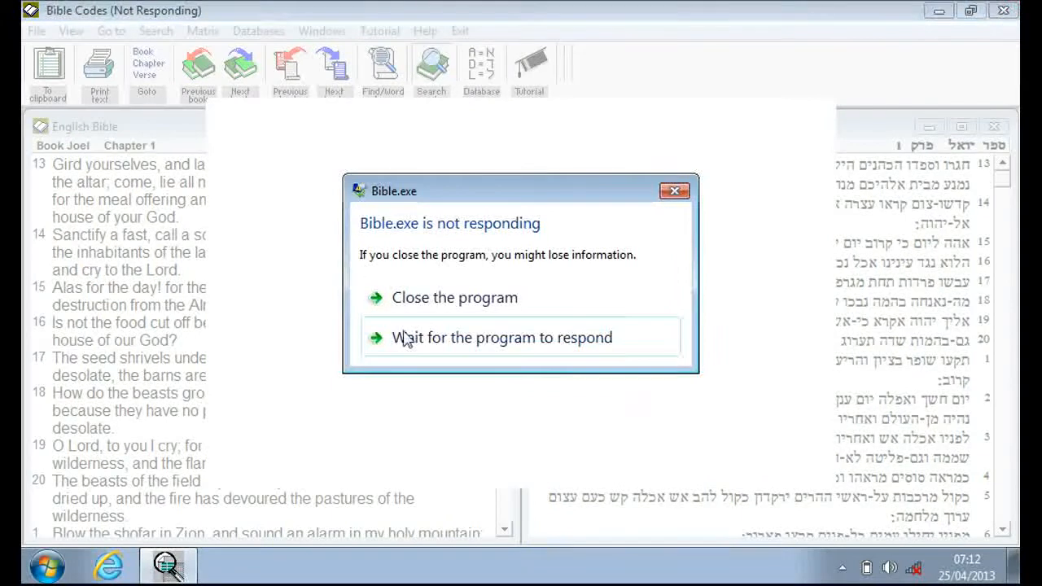
Close the not-responding Bible.exe program.
left_click(503, 337)
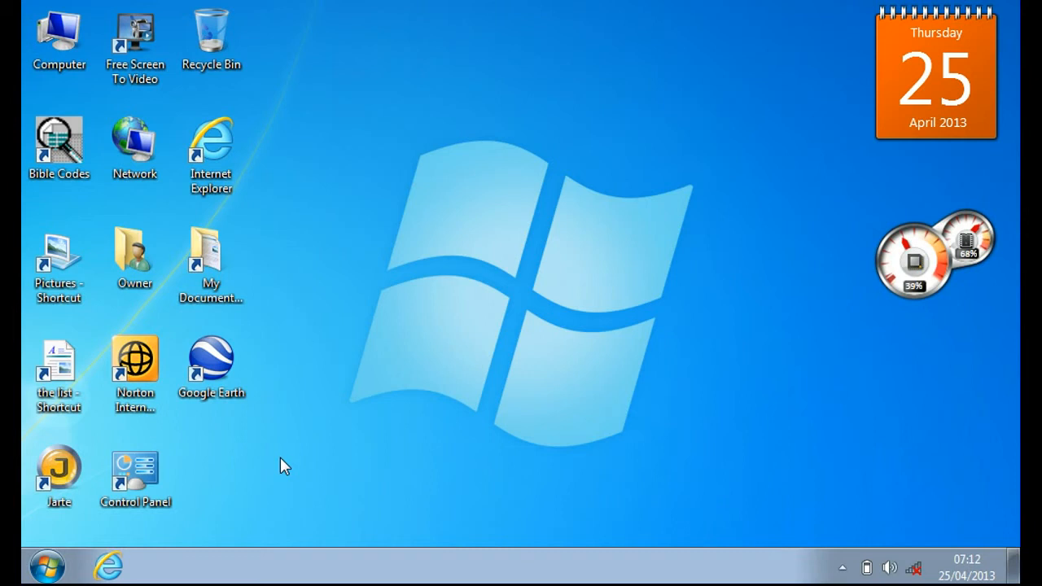
mouse_move(246, 455)
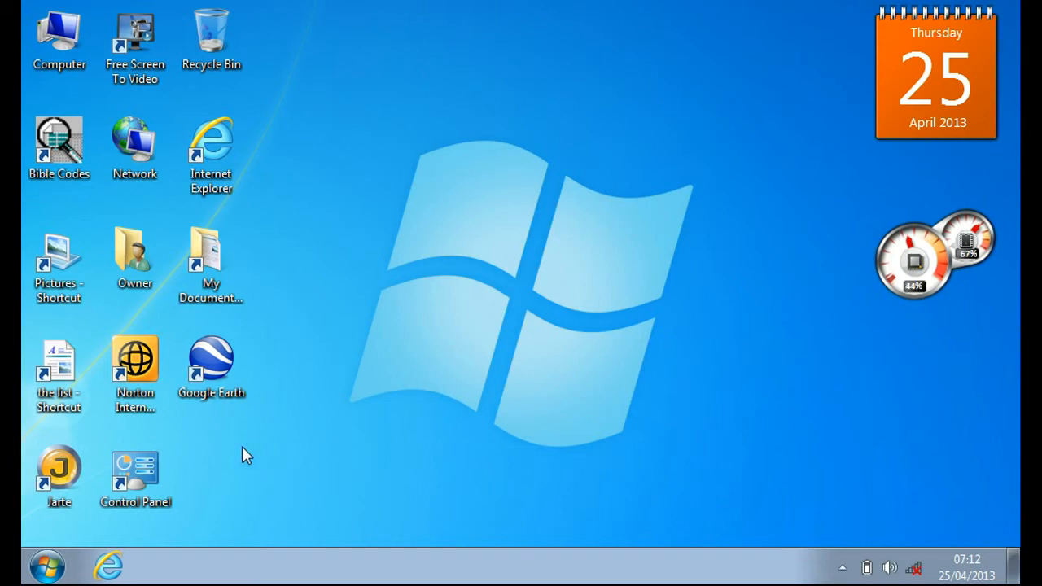
mouse_move(229, 462)
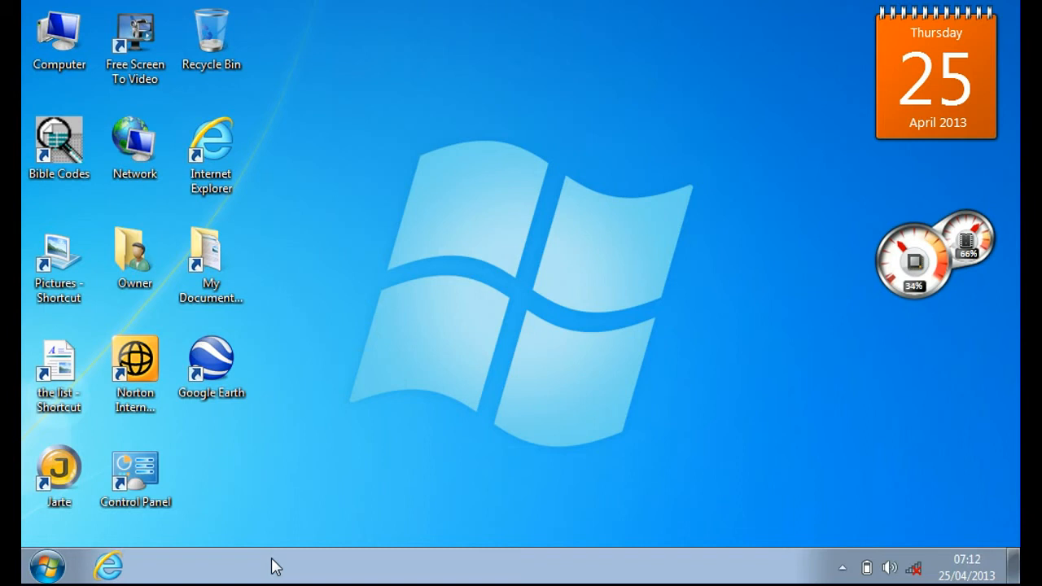
mouse_move(248, 461)
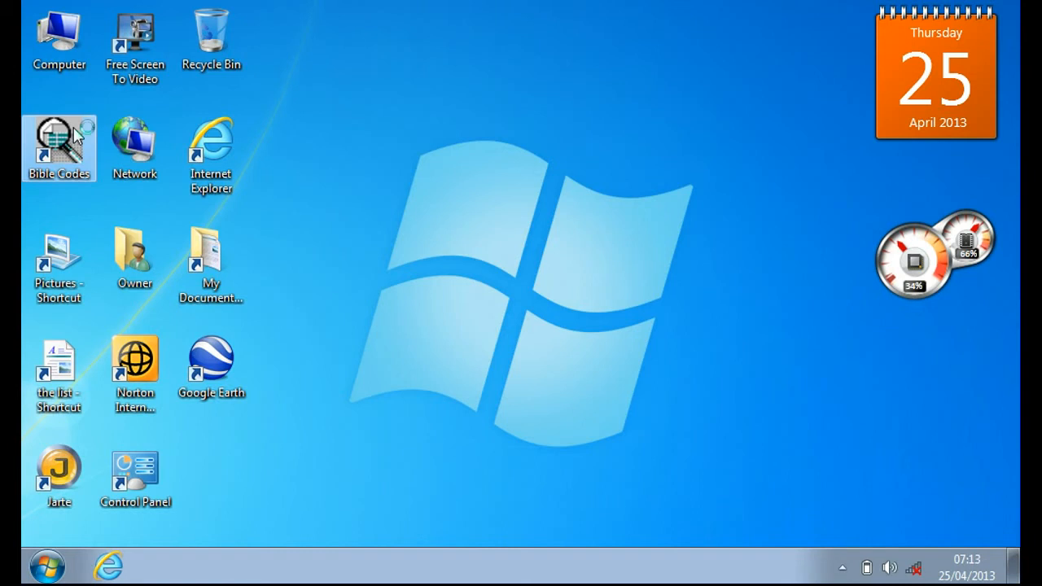
Relaunch Bible Codes and pick 'End of the age' as the key code, skips 1–10000.
double_click(58, 146)
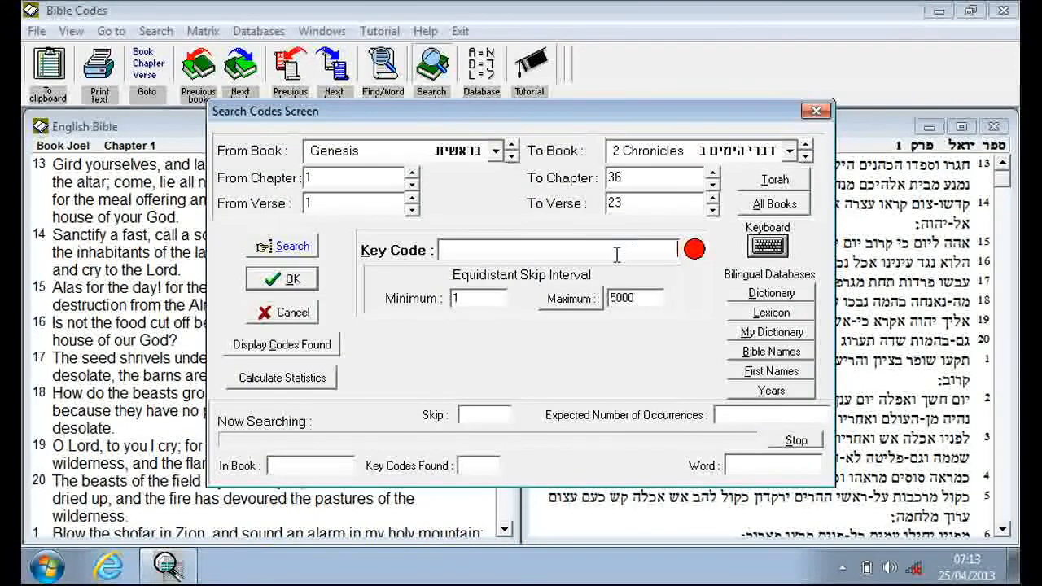
left_click(770, 331)
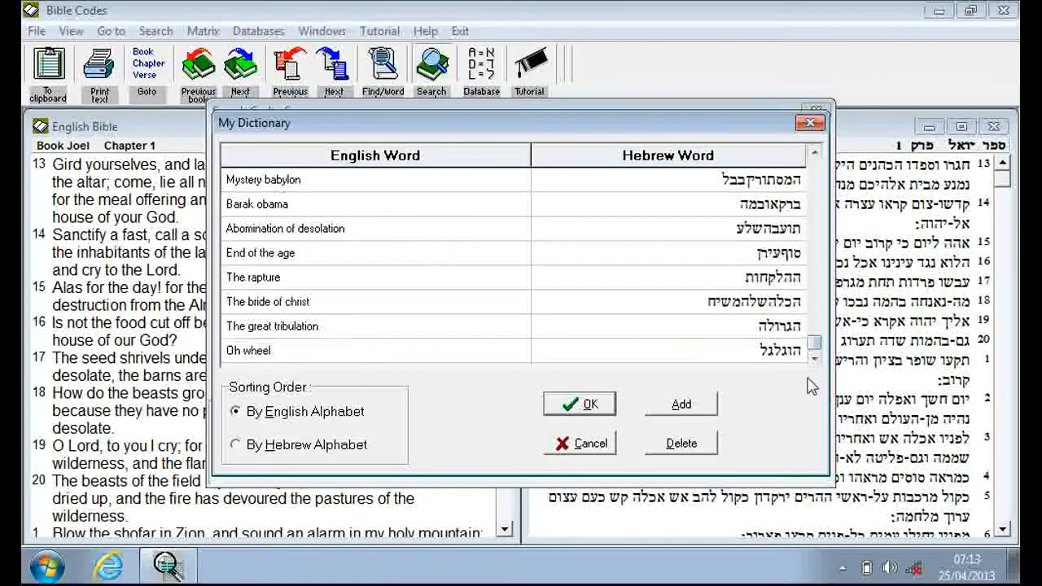
mouse_move(317, 340)
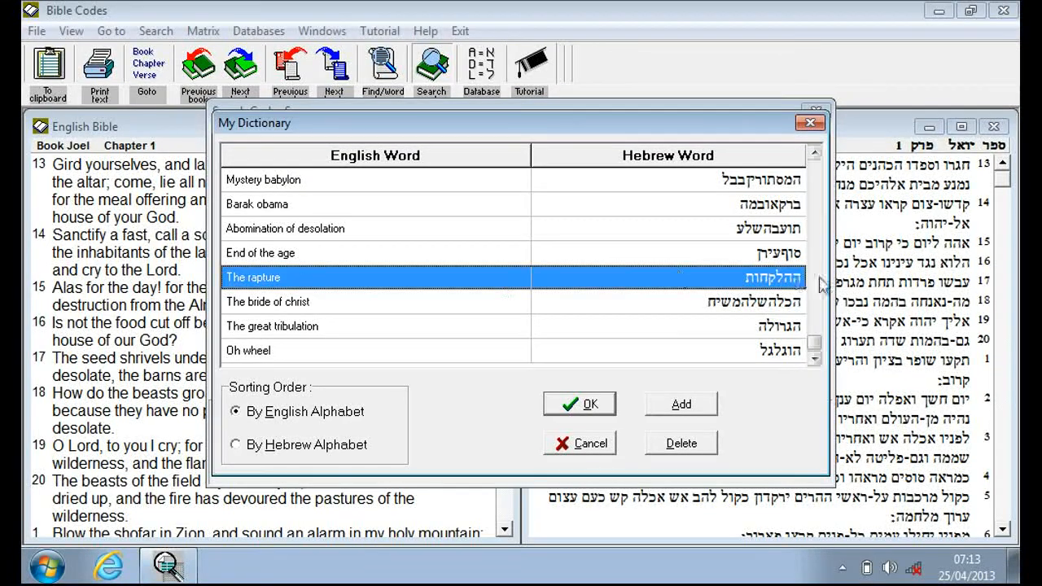
mouse_move(705, 268)
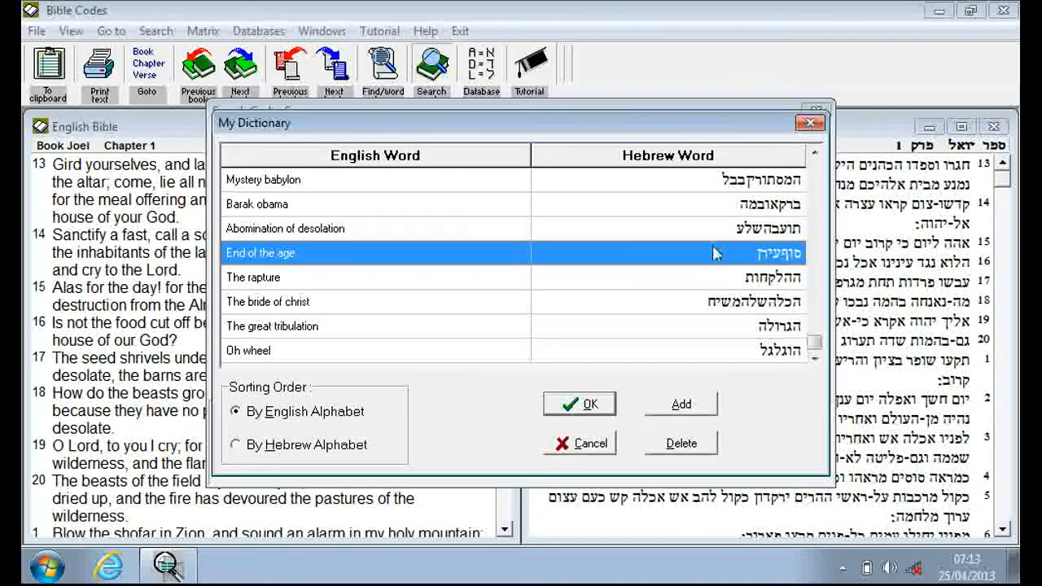
mouse_move(778, 259)
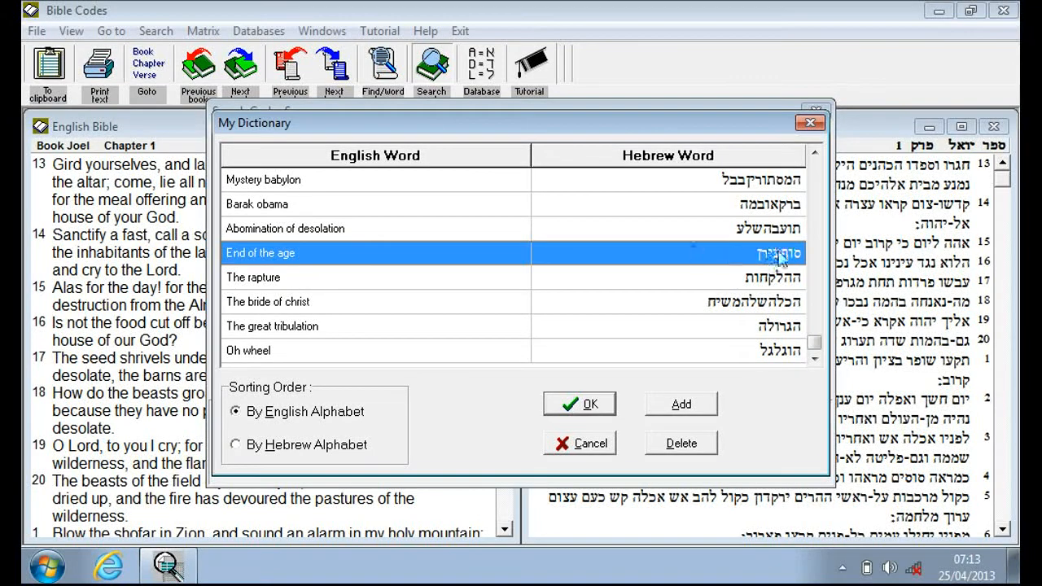
mouse_move(790, 264)
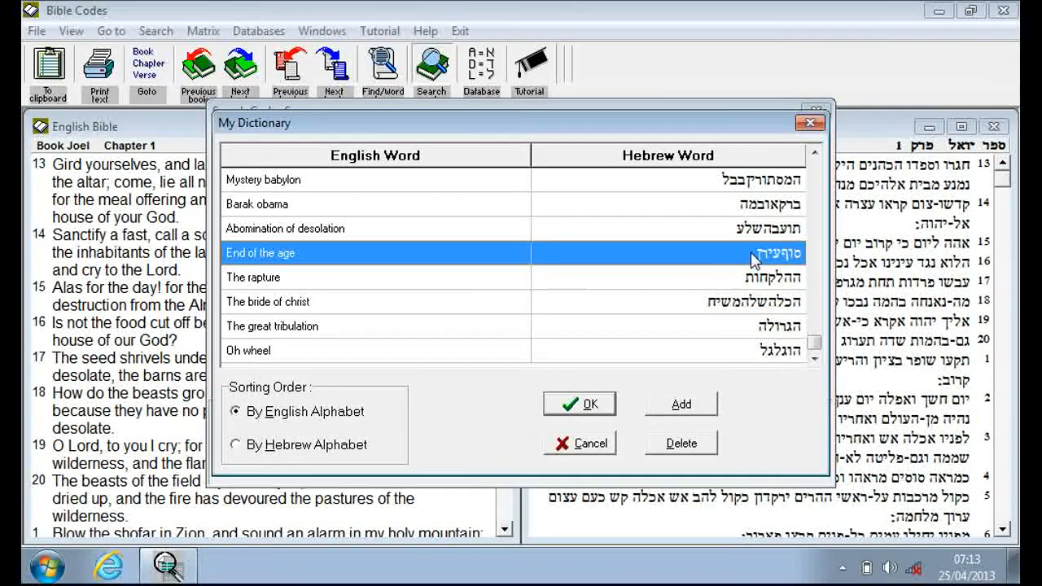
mouse_move(324, 258)
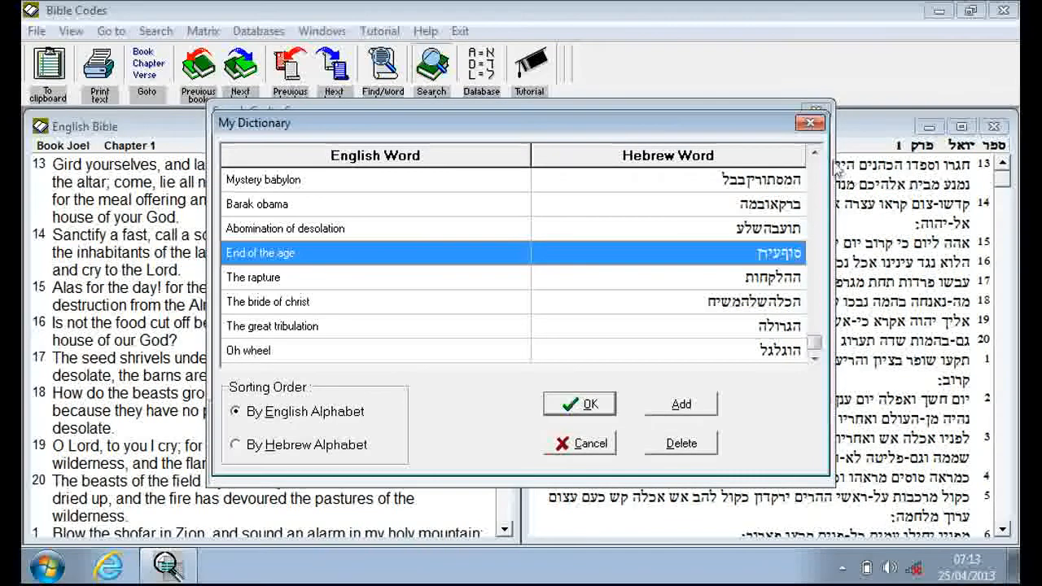
left_click(814, 155)
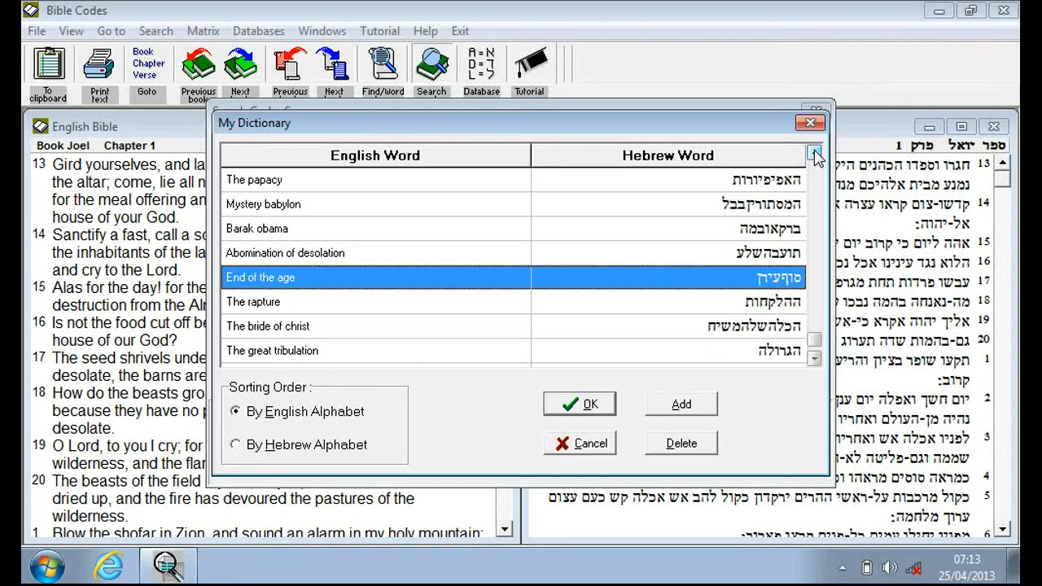
left_click(814, 153)
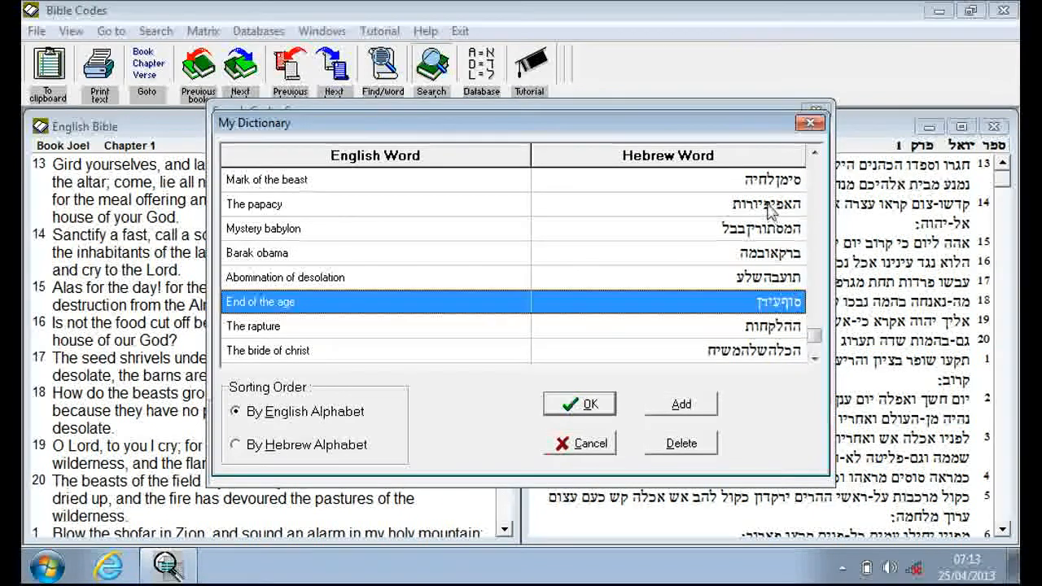
left_click(815, 155)
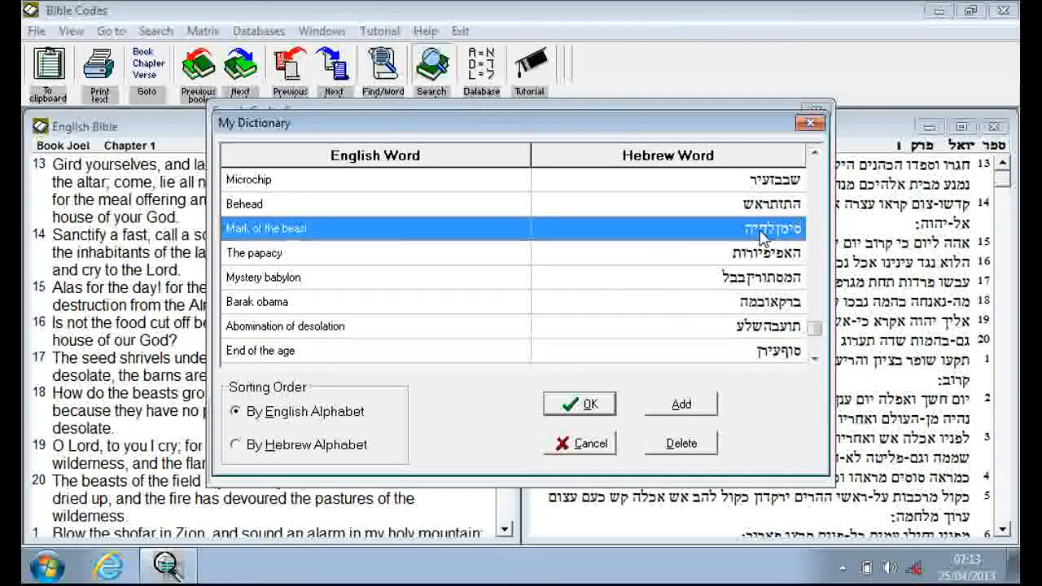
left_click(815, 154)
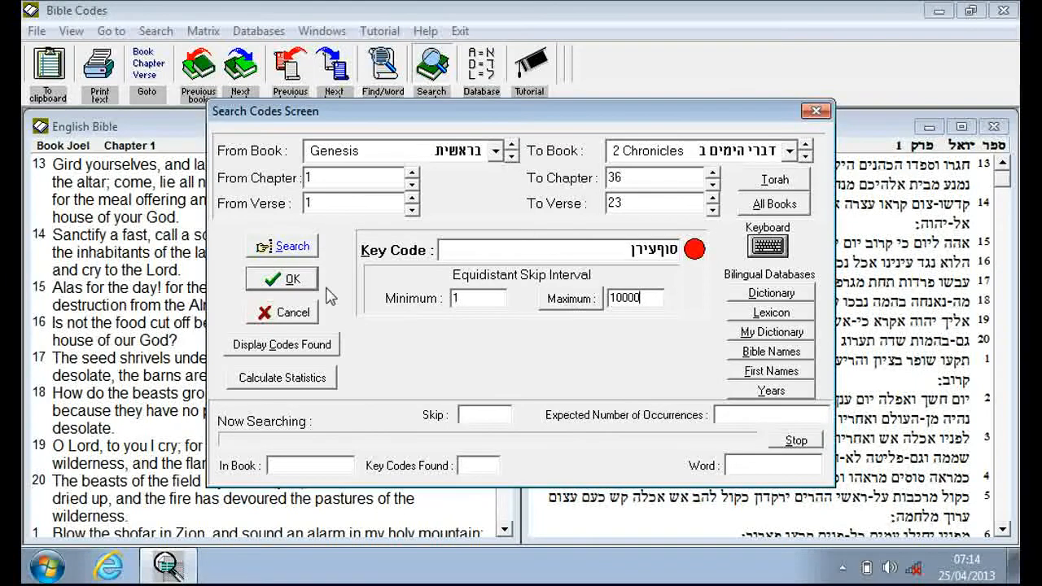
Run the End of the age search and display the 2 codes found in Psalms.
left_click(282, 245)
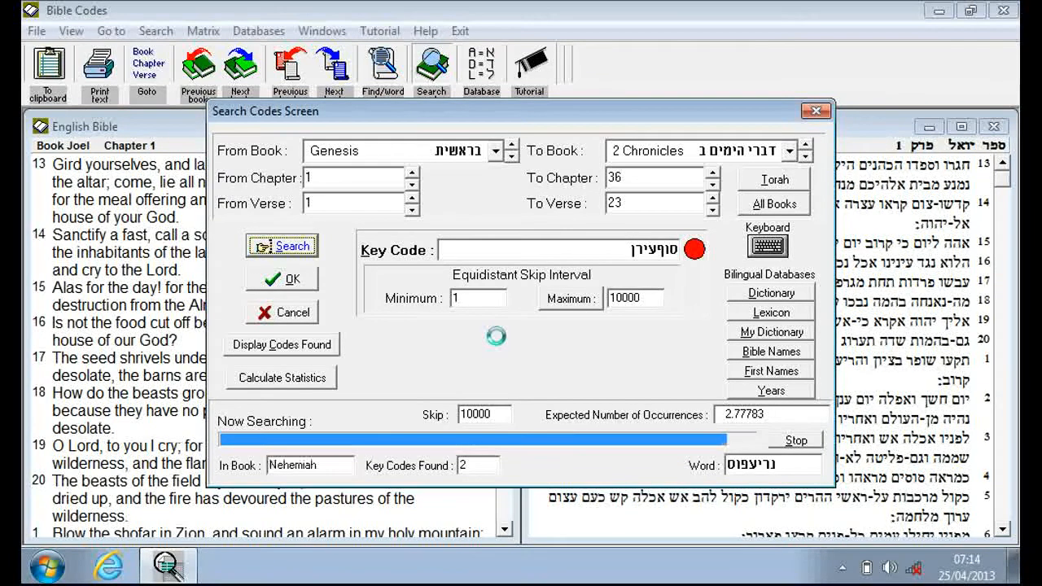
left_click(281, 343)
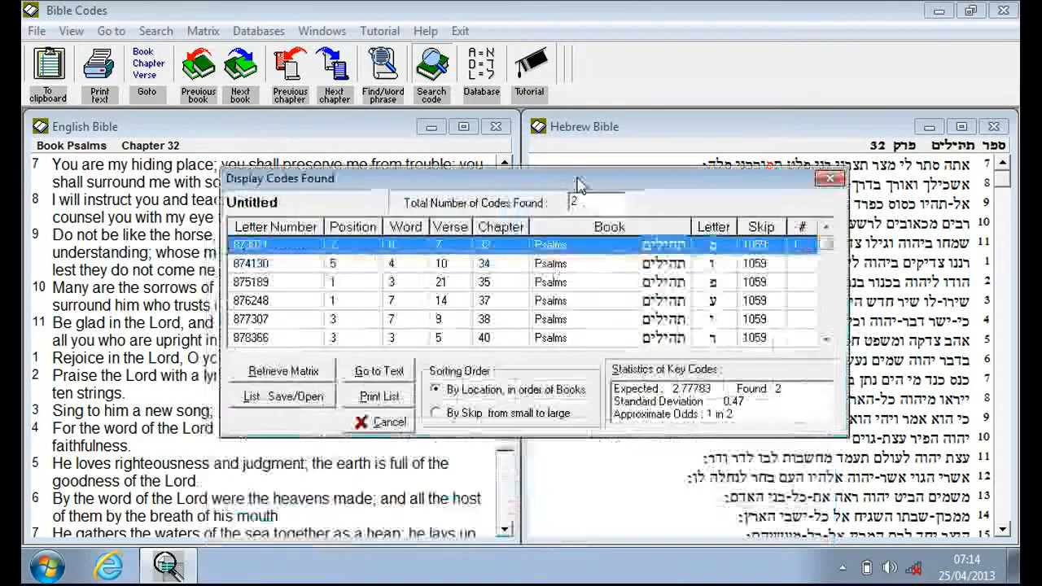
Sort found codes by skip, small to large, and browse back to the Psalms entries.
left_click(443, 413)
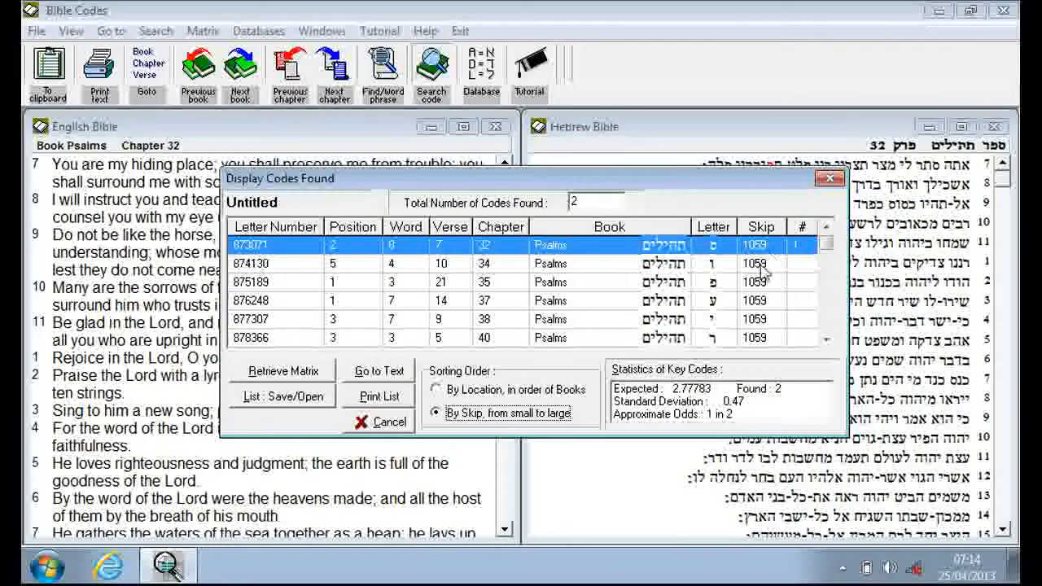
mouse_move(814, 273)
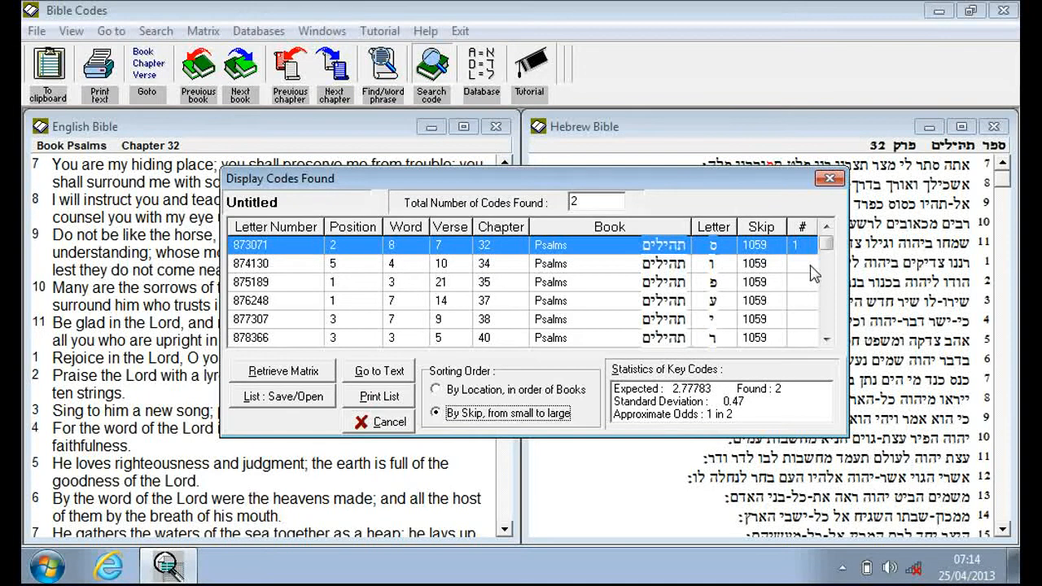
mouse_move(614, 269)
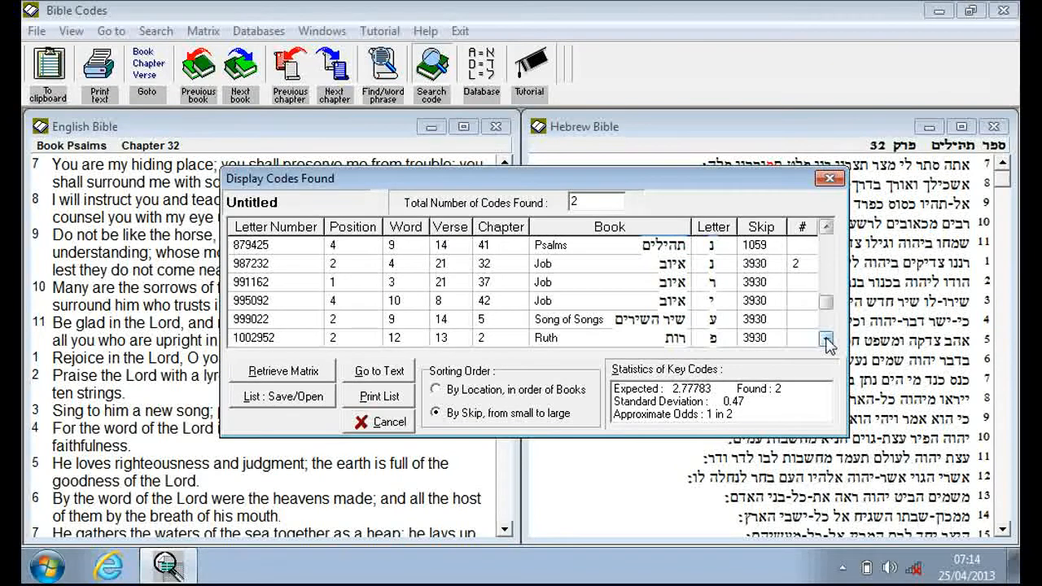
left_click(828, 342)
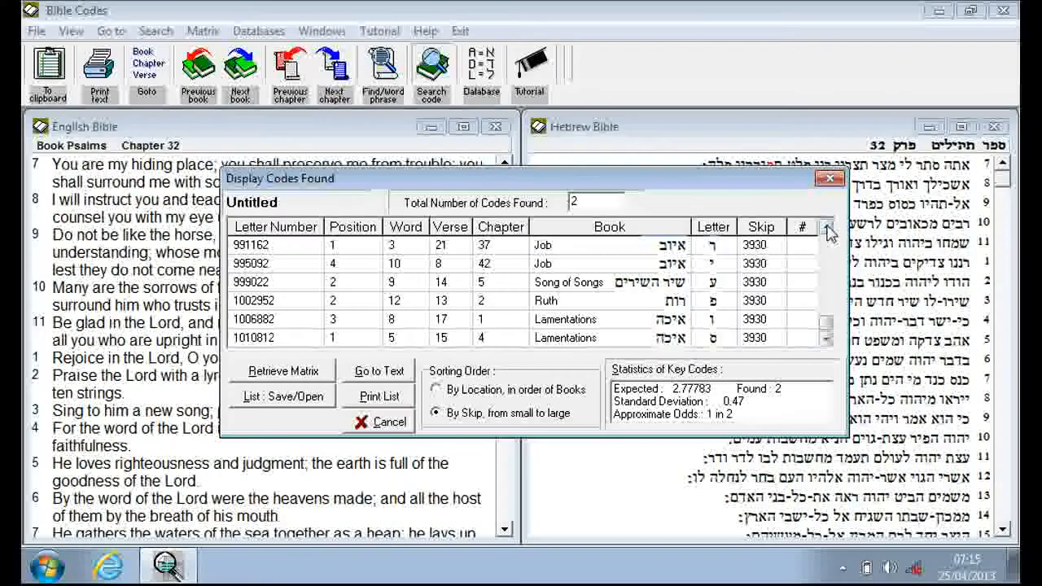
mouse_move(553, 303)
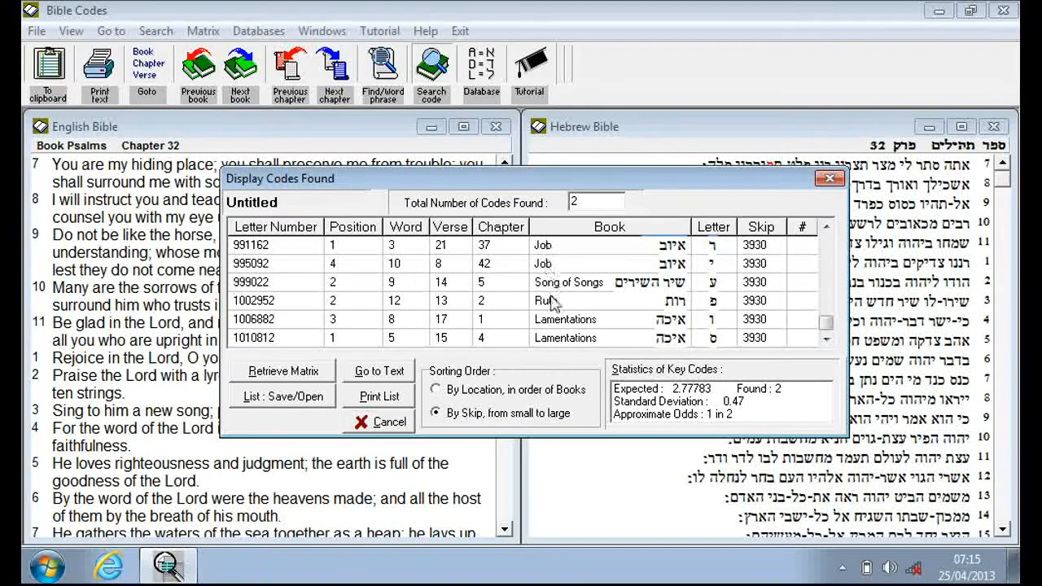
mouse_move(553, 340)
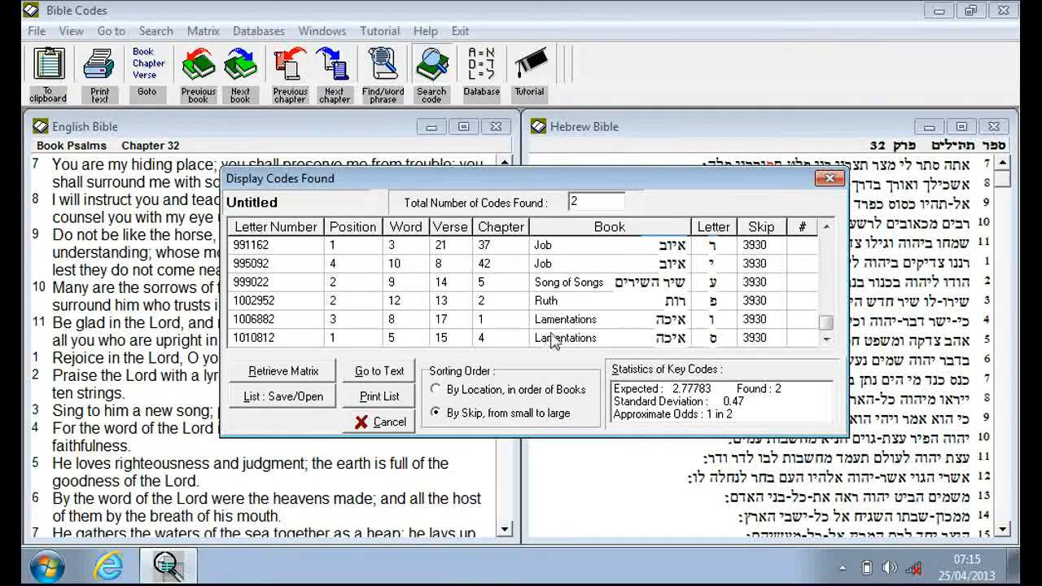
left_click(827, 228)
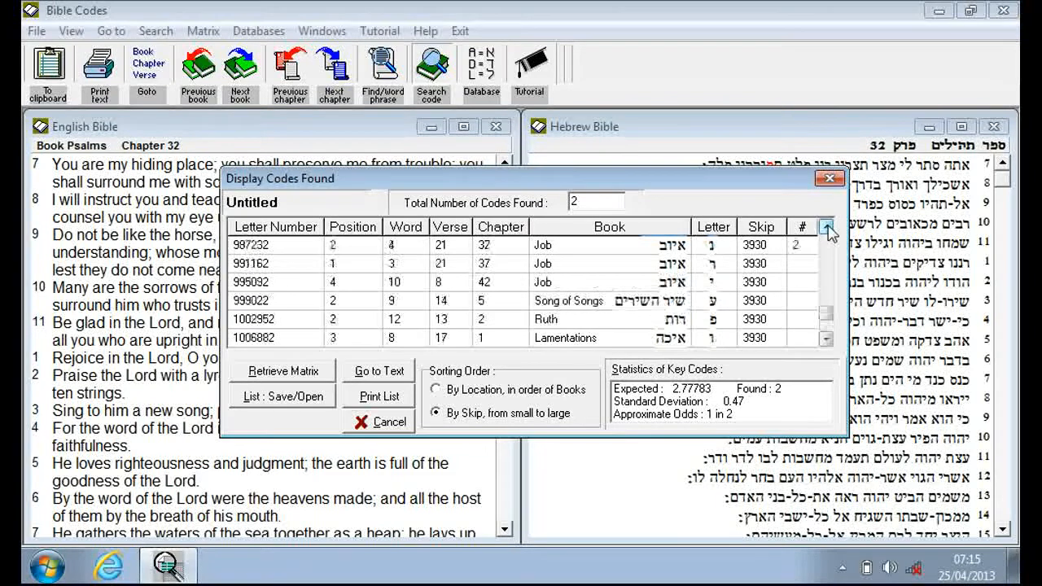
left_click(827, 228)
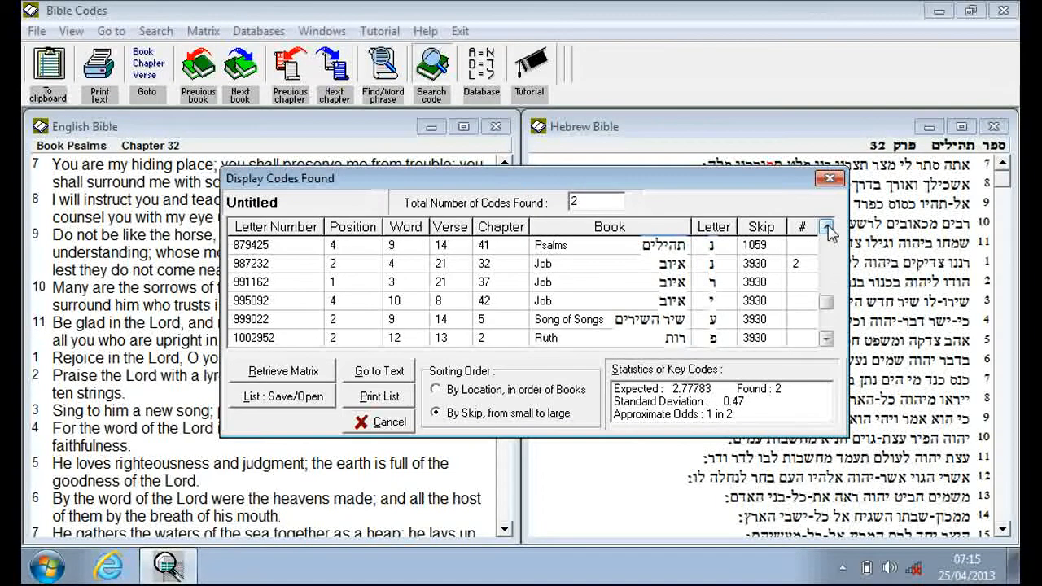
left_click(826, 227)
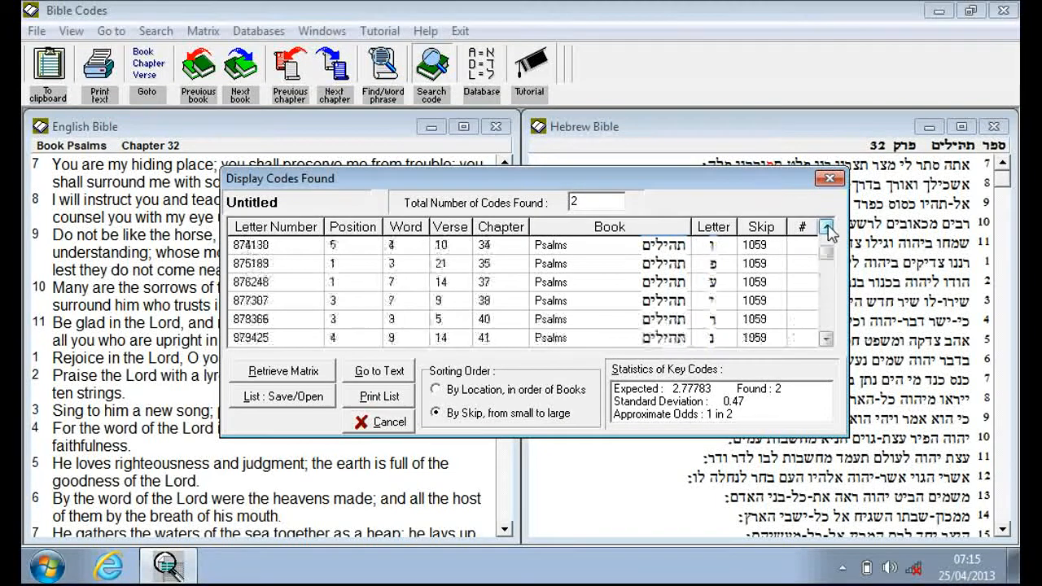
left_click(826, 226)
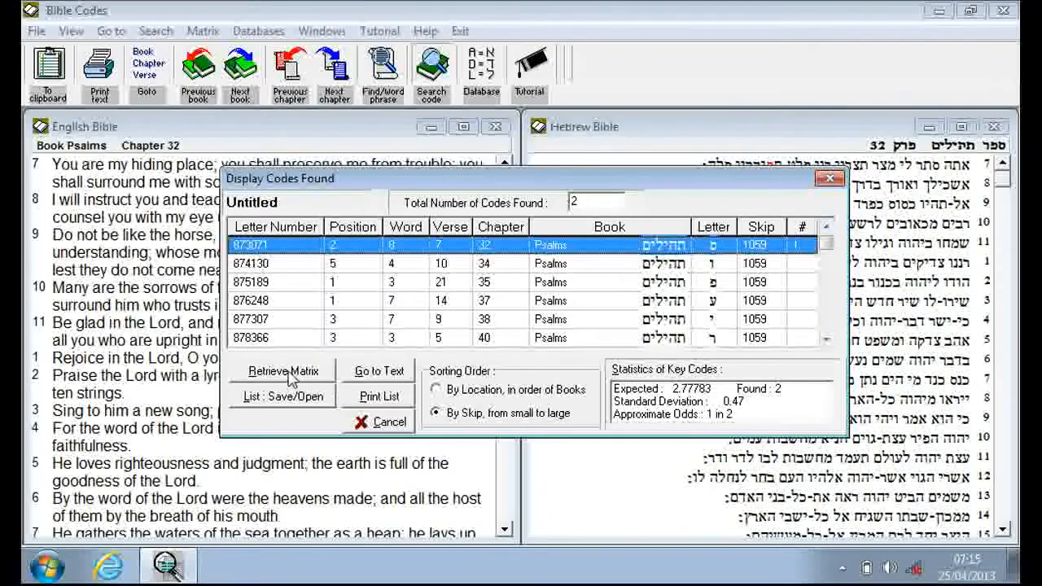
Retrieve the matrix for Psalms 18:42–57:8 at skip 1059.
left_click(281, 371)
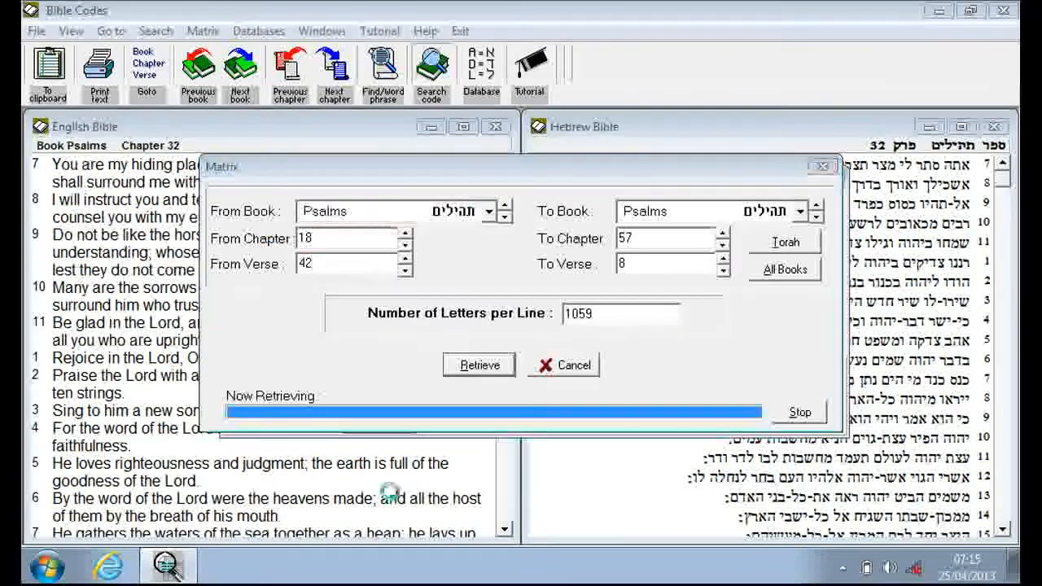
left_click(479, 364)
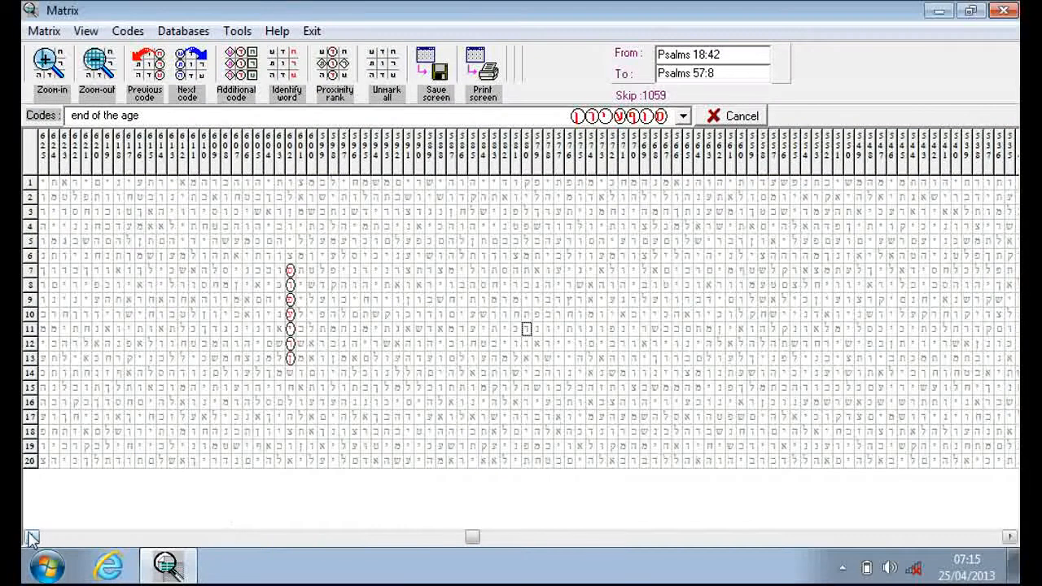